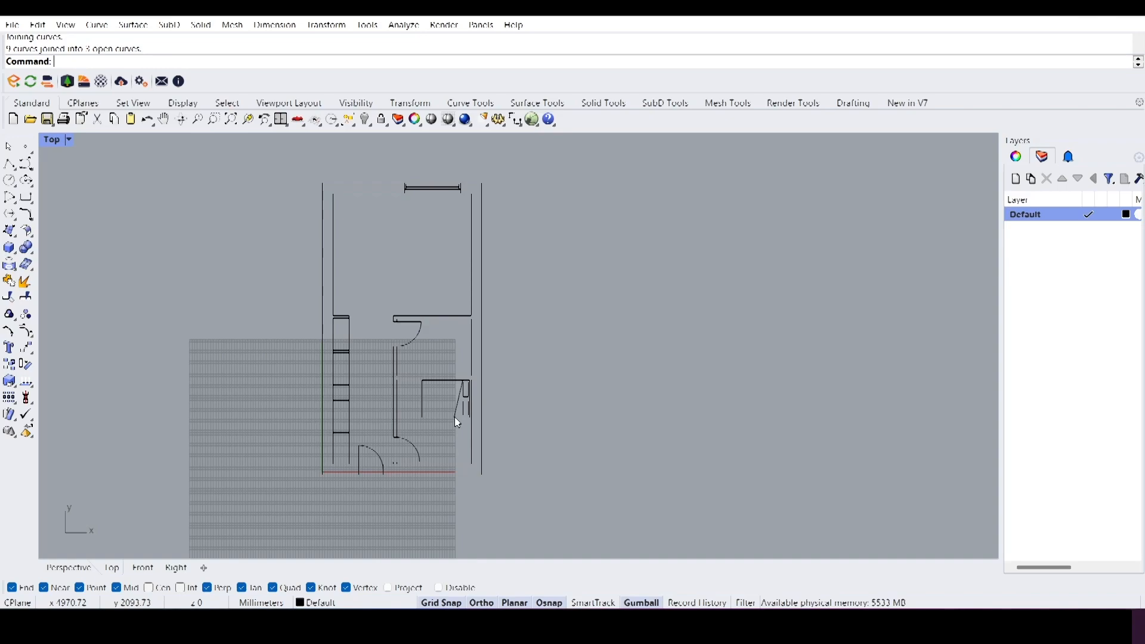
mouse_move(385, 383)
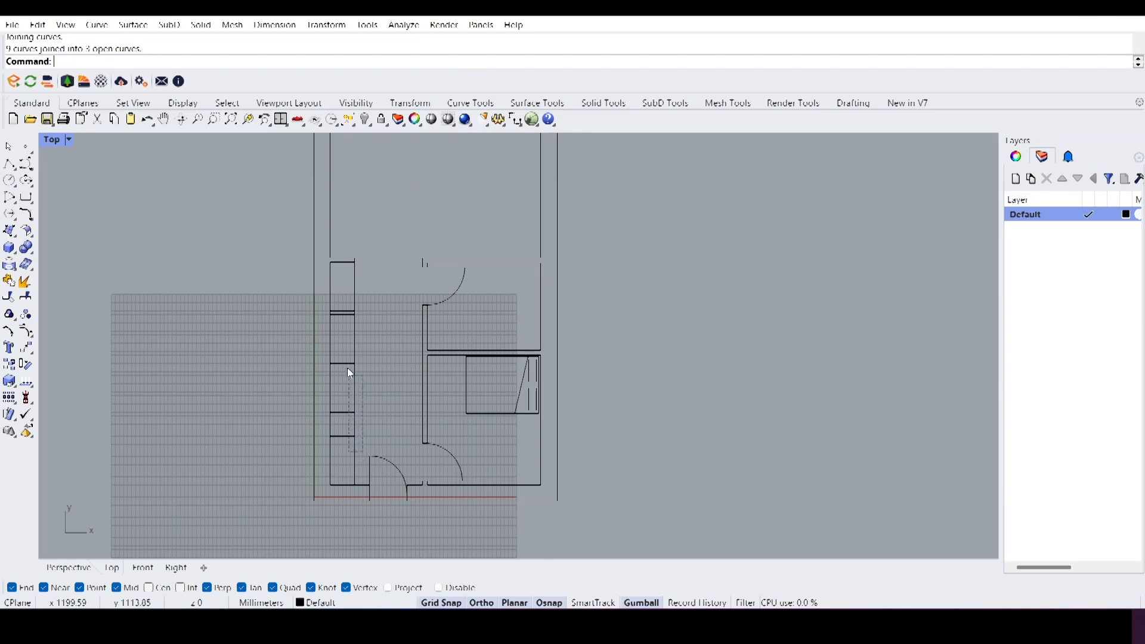
Step: Create Walls, Furniture and Doors layers, with Walls orange and Furniture purple
click(482, 387)
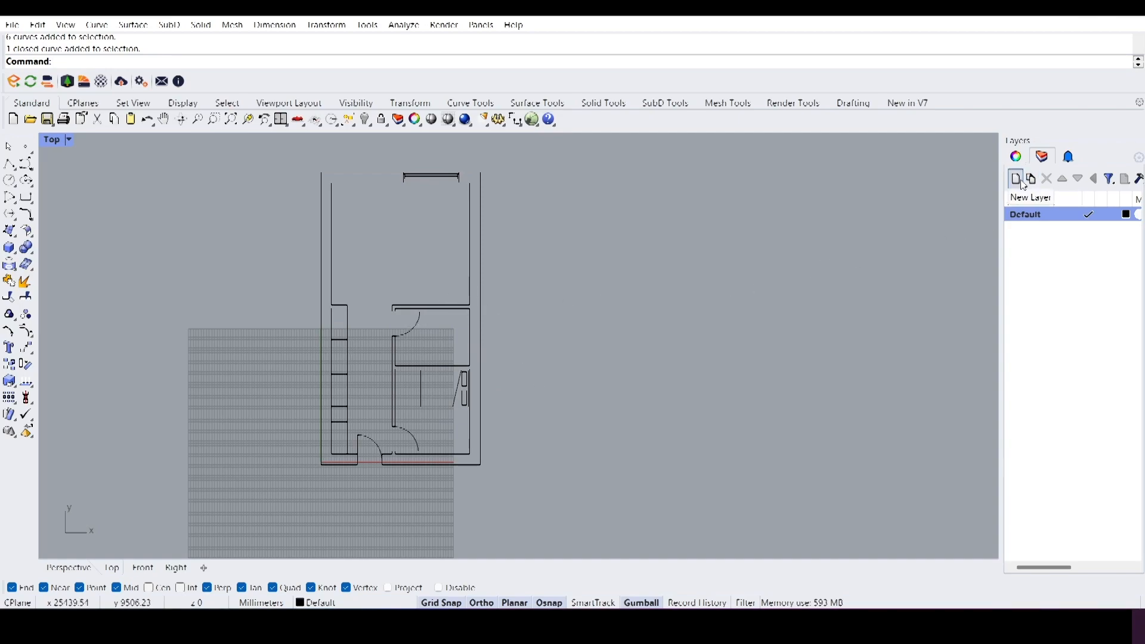
click(1016, 179)
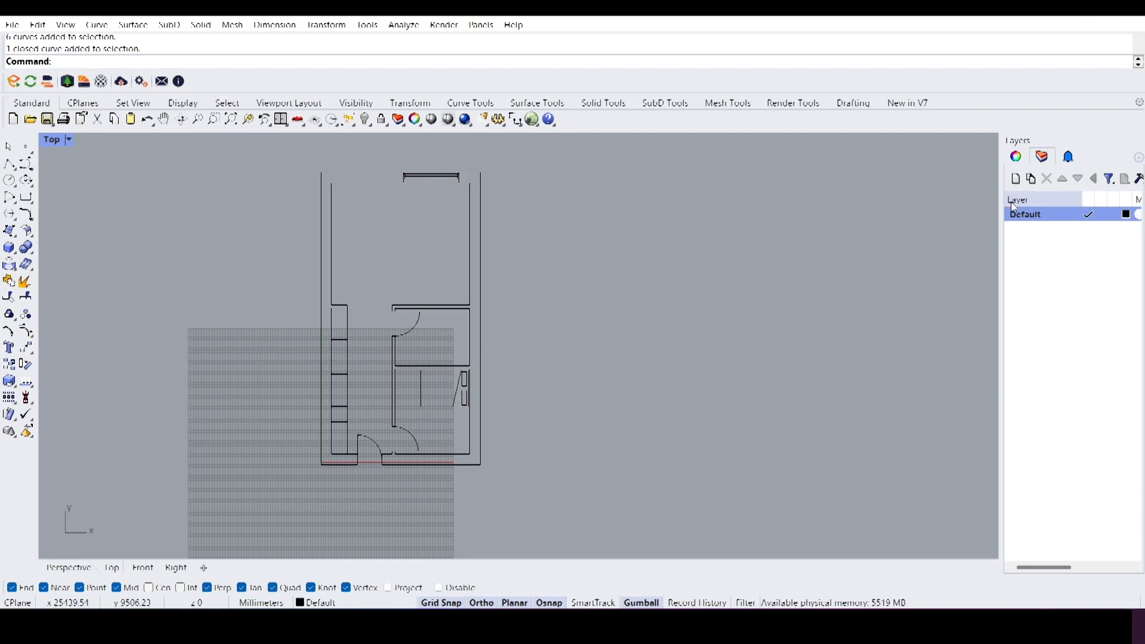
click(1014, 178)
text(Walls)
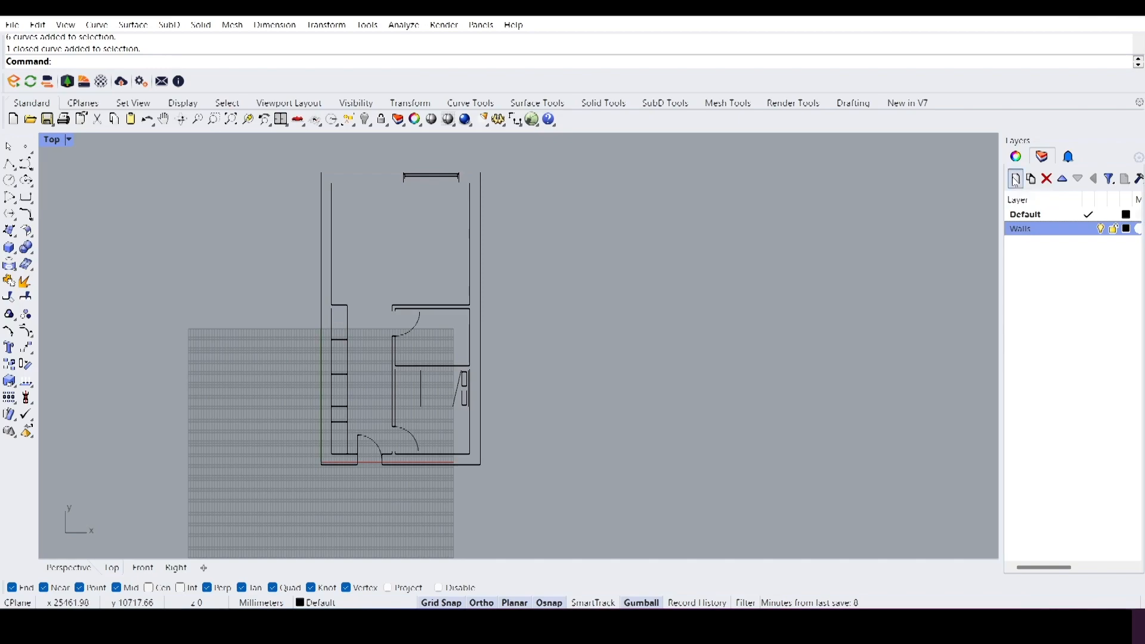
click(1016, 179)
text(Furniture)
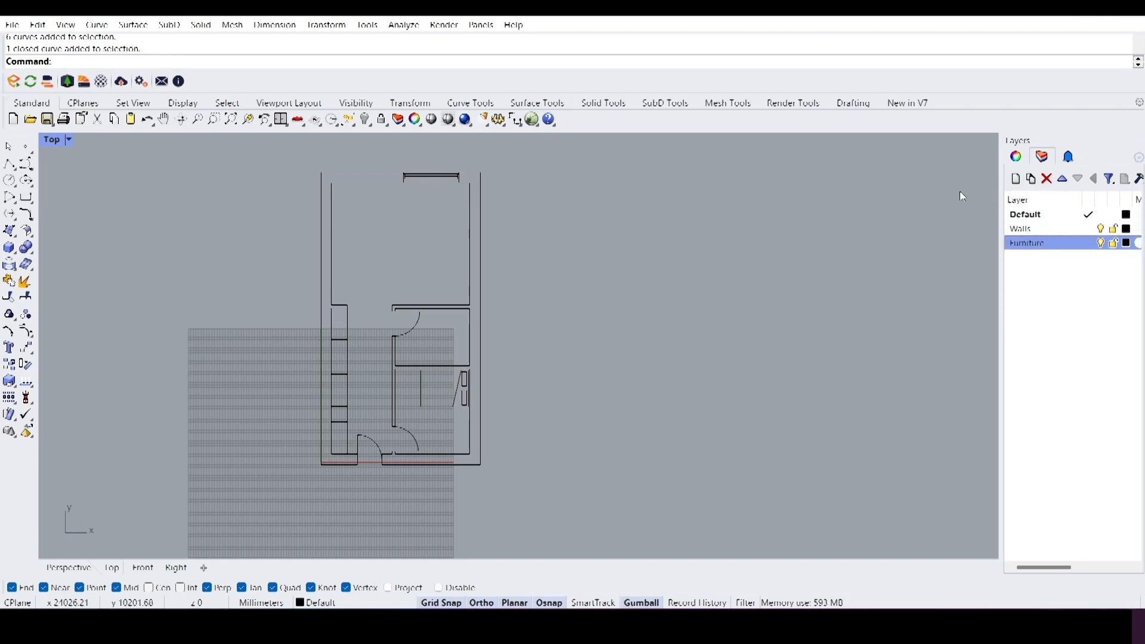
click(1015, 179)
text(Doors)
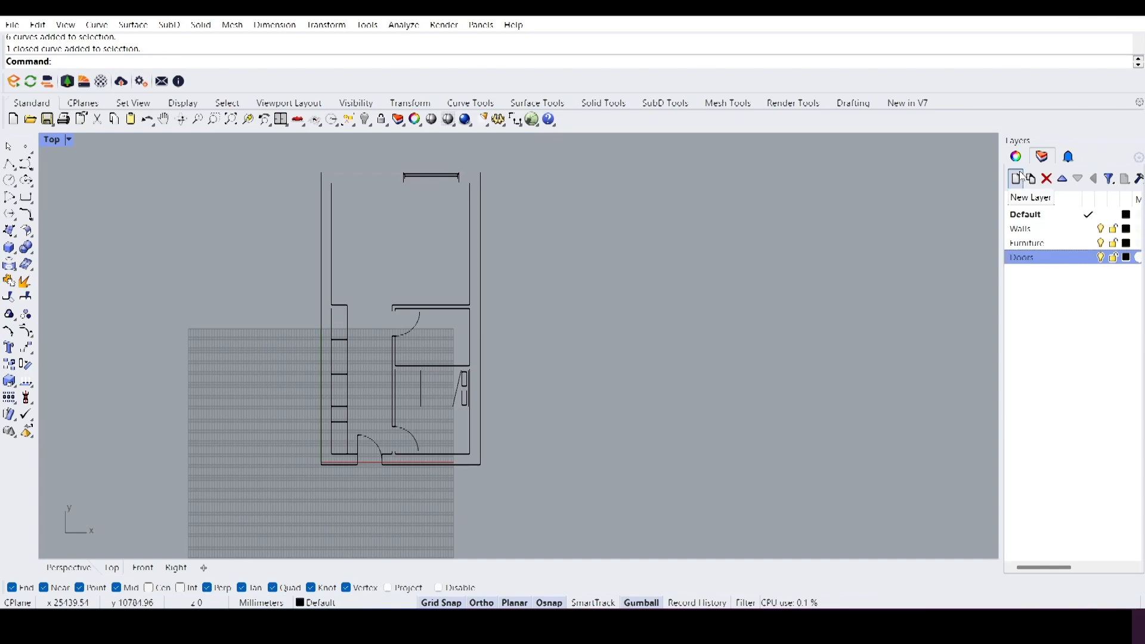
click(1125, 256)
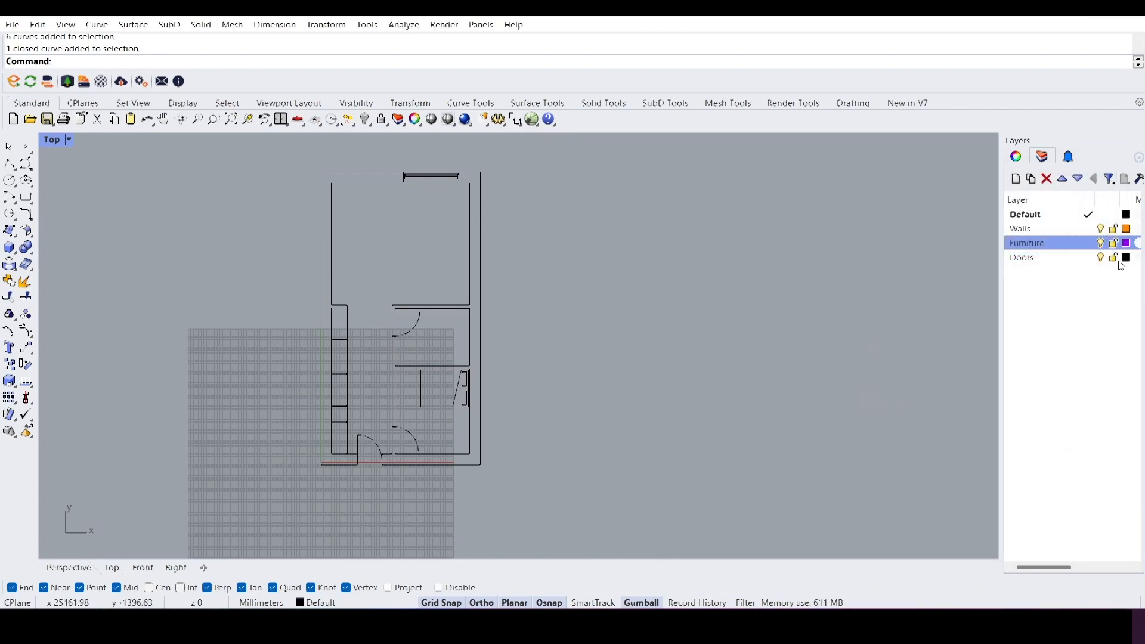
click(1125, 242)
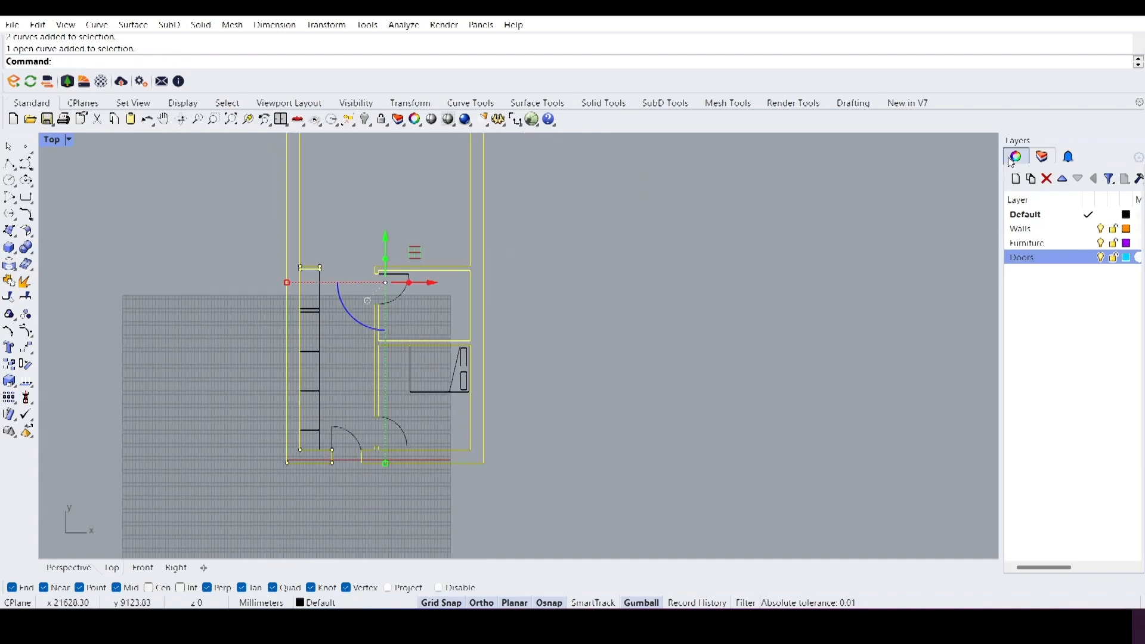
Step: Put the wall curves on Walls and the furniture on Furniture, and make Doors cyan
click(1018, 156)
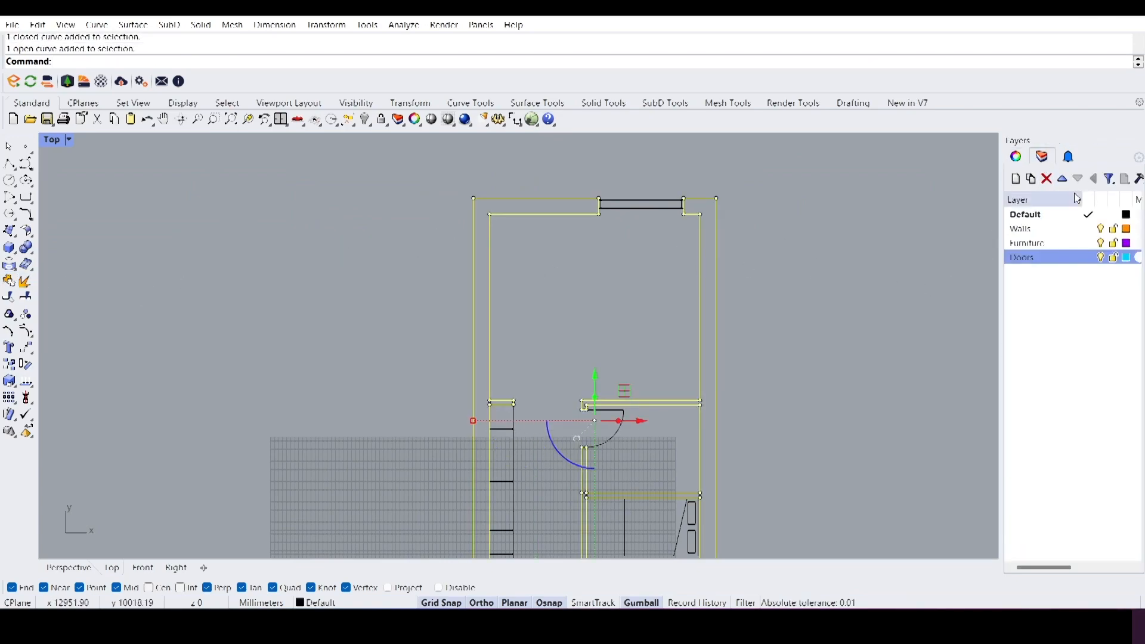
click(1015, 156)
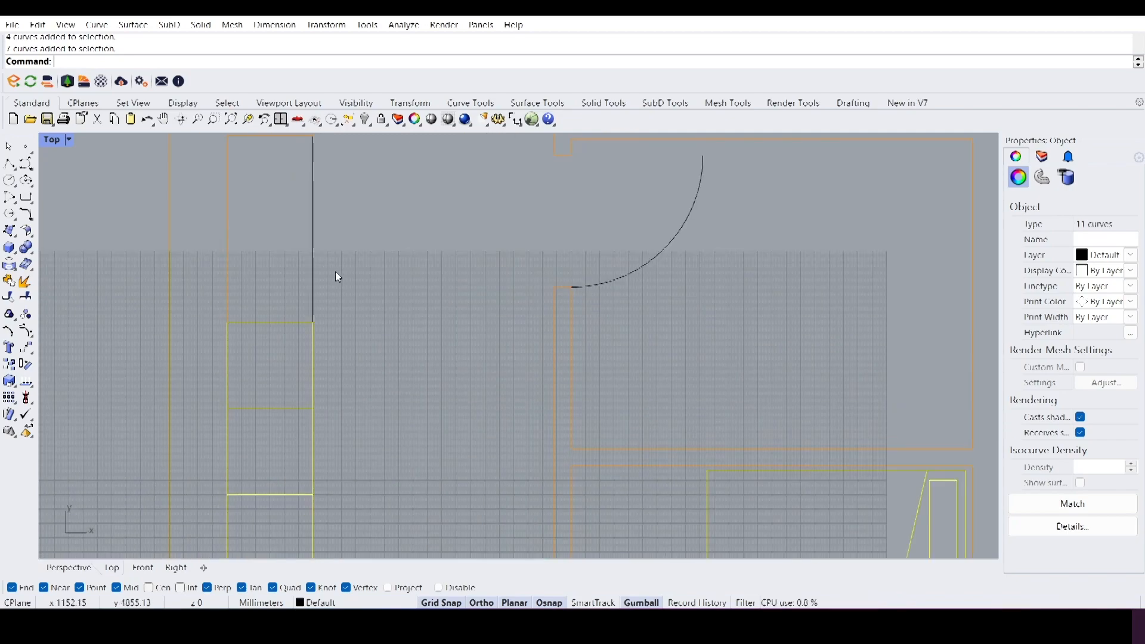
click(1042, 156)
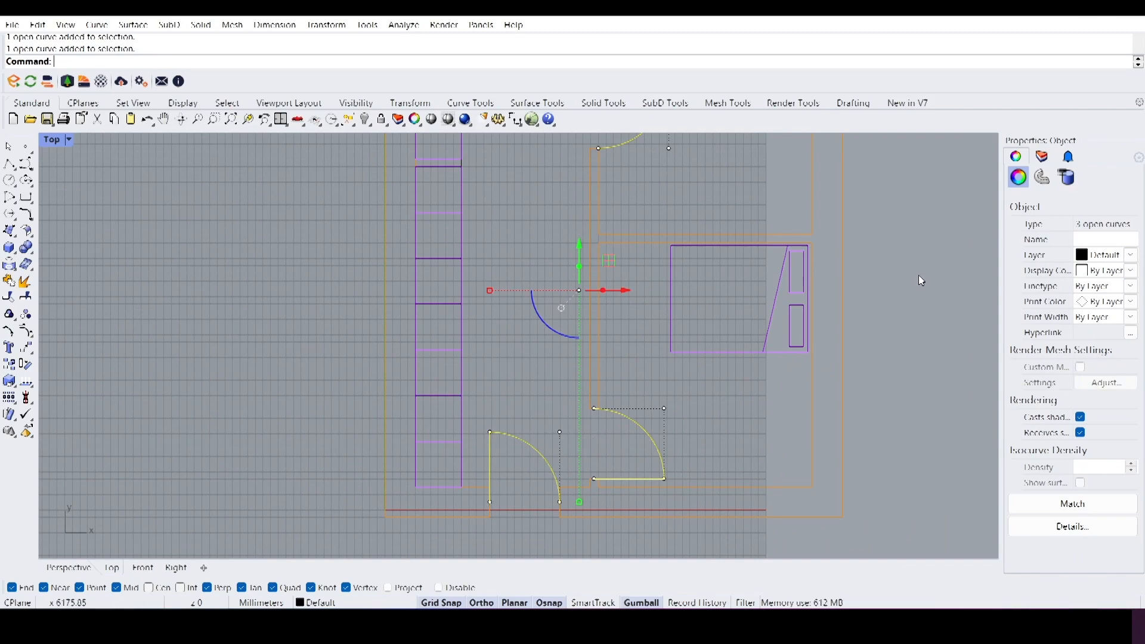
click(1131, 255)
text(Window)
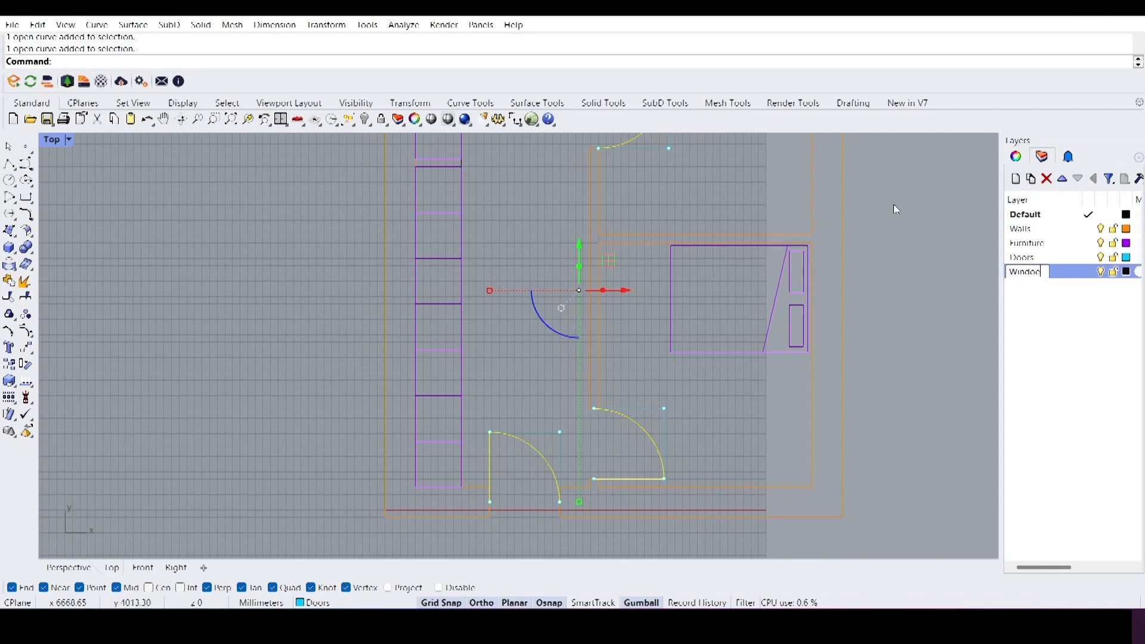
Step: Name the new layer Windows and set its layer colour to green
click(1026, 270)
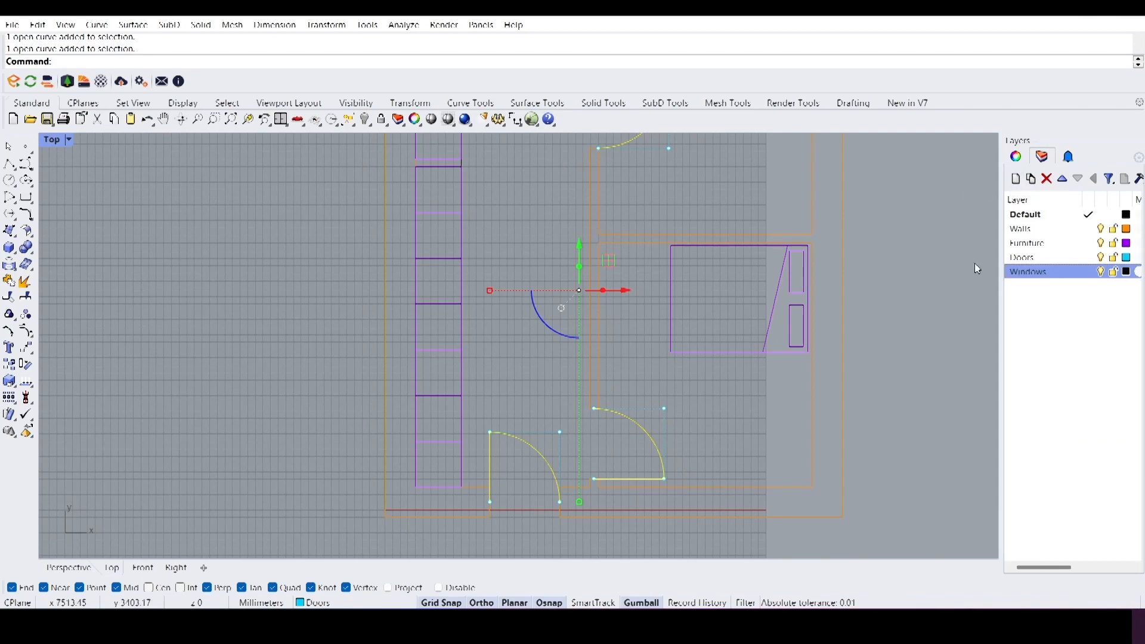
click(1126, 271)
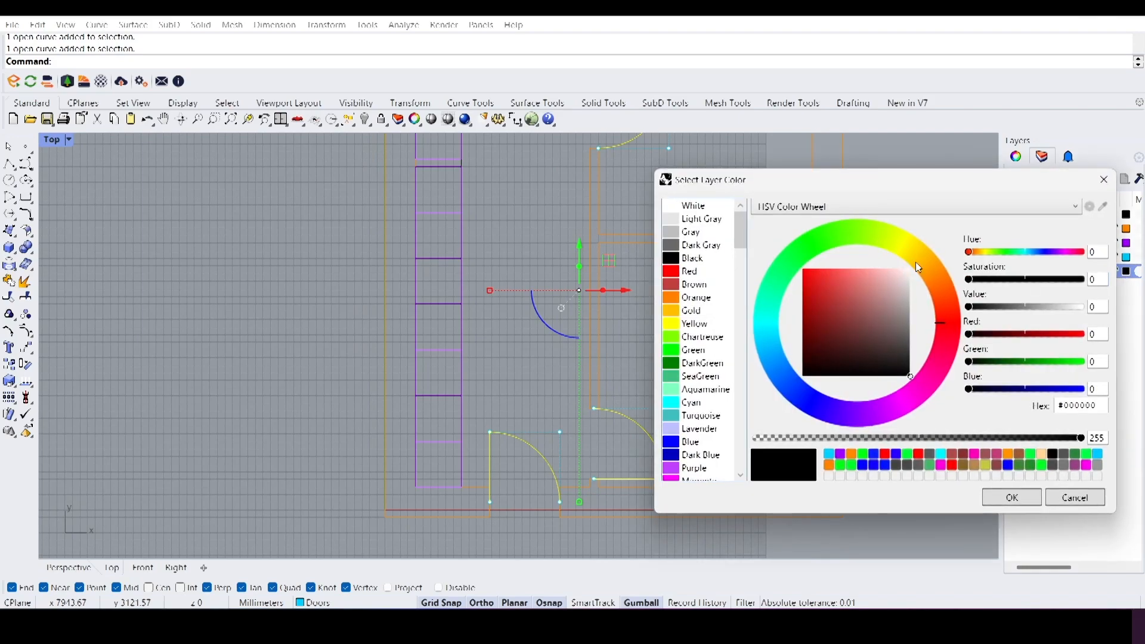
click(803, 269)
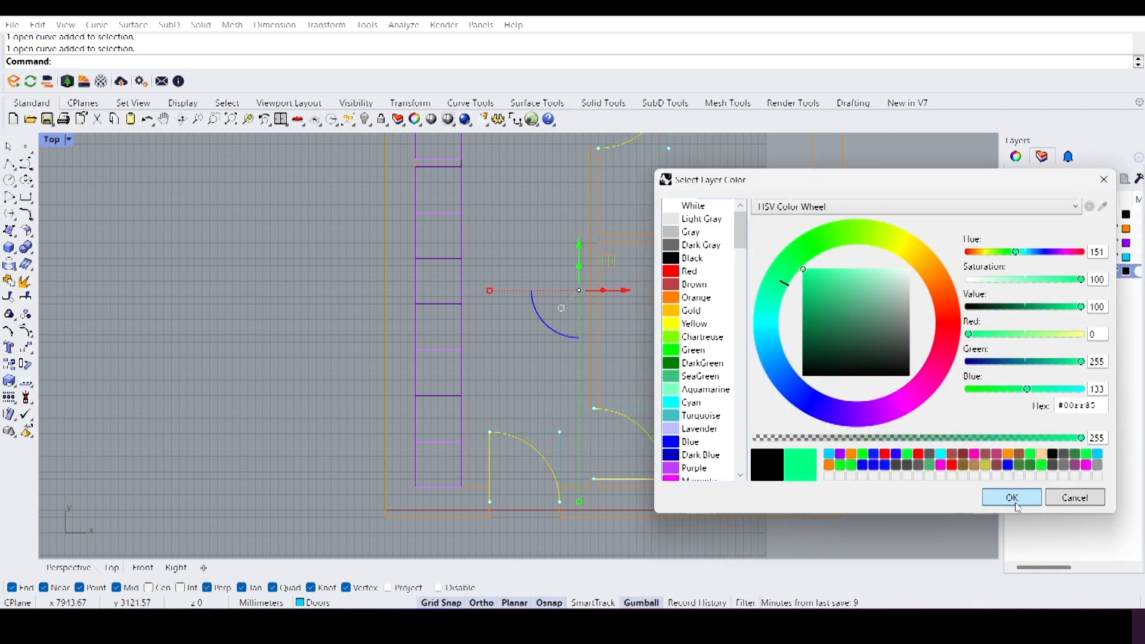
click(1011, 497)
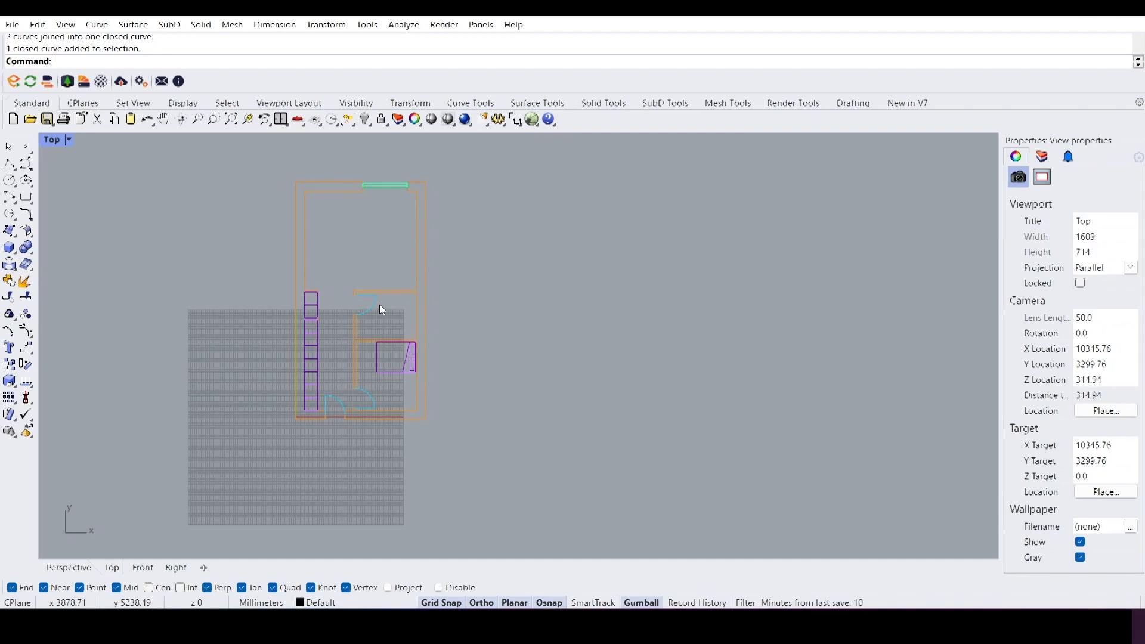
mouse_move(275, 406)
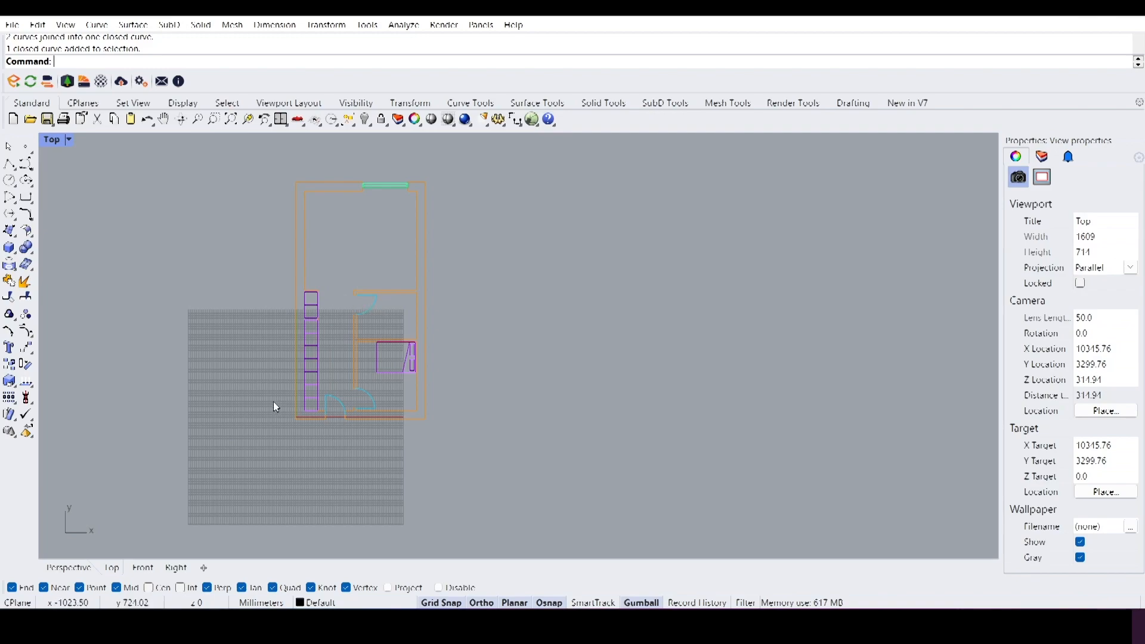
mouse_move(278, 406)
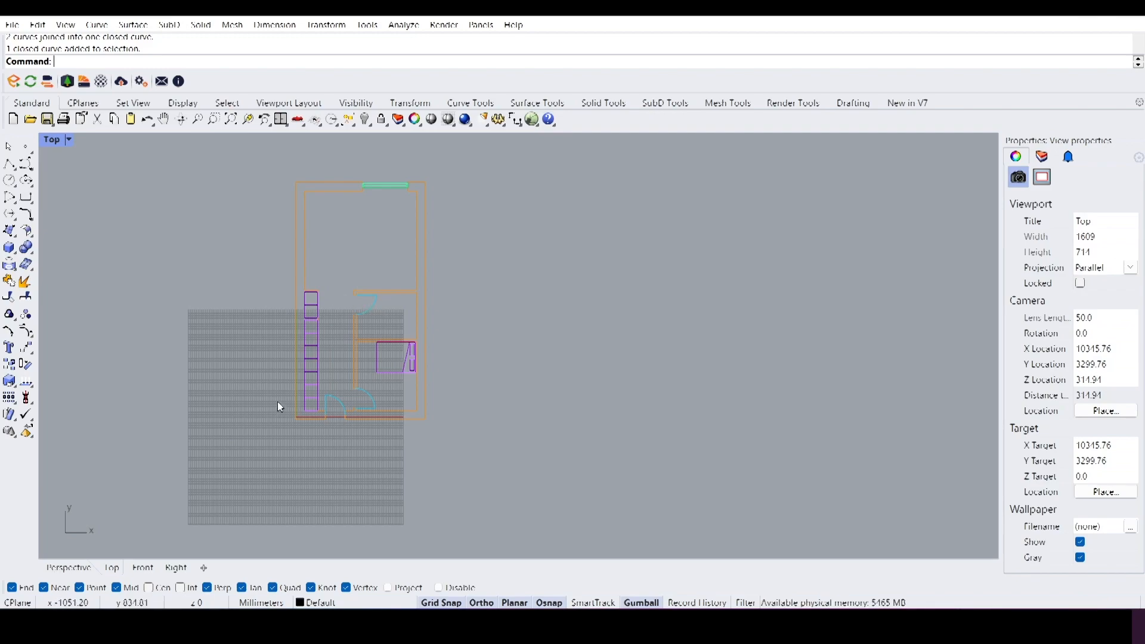
Step: Place the first corner of the sheet rectangle in empty space beside the plan
click(25, 197)
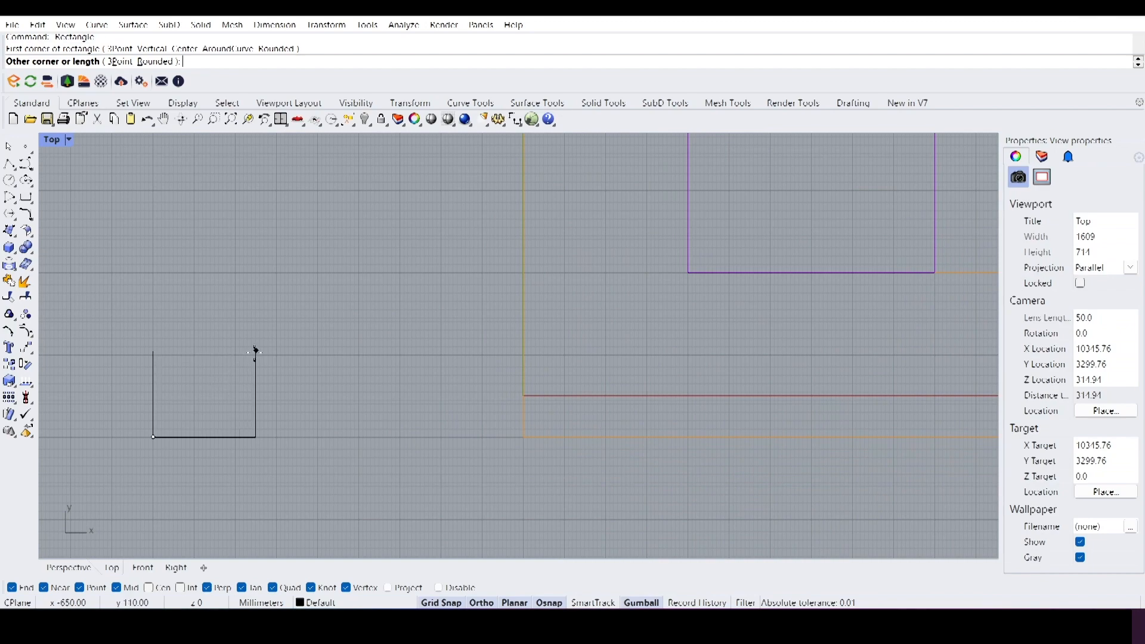
Step: Enter 420 and 297 as the A3 sheet rectangle dimensions
text(420)
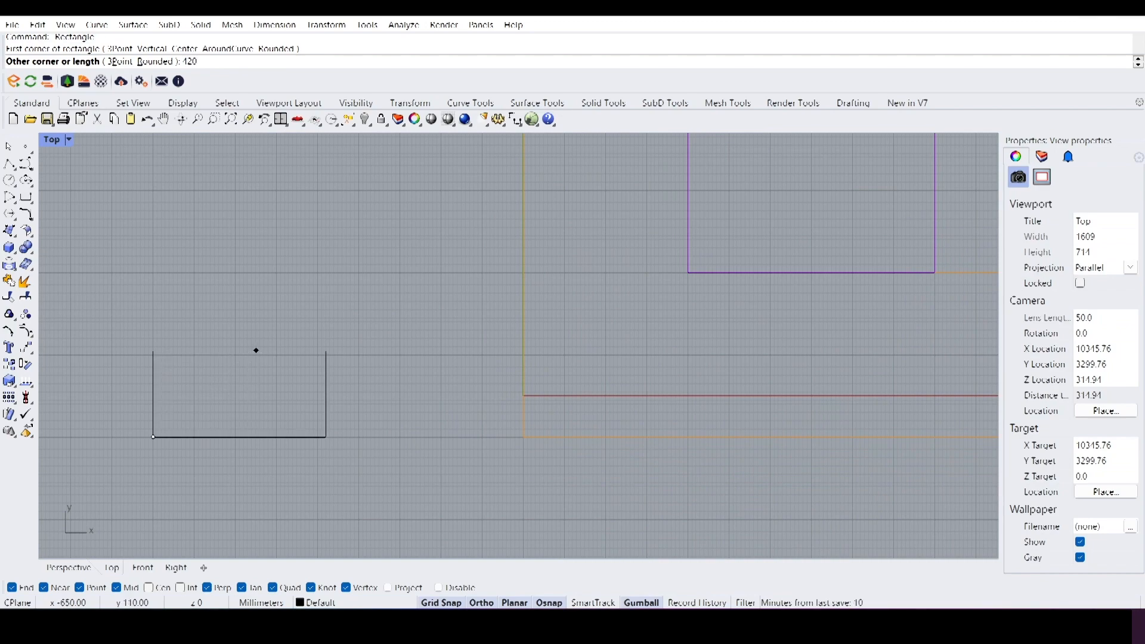
text(297)
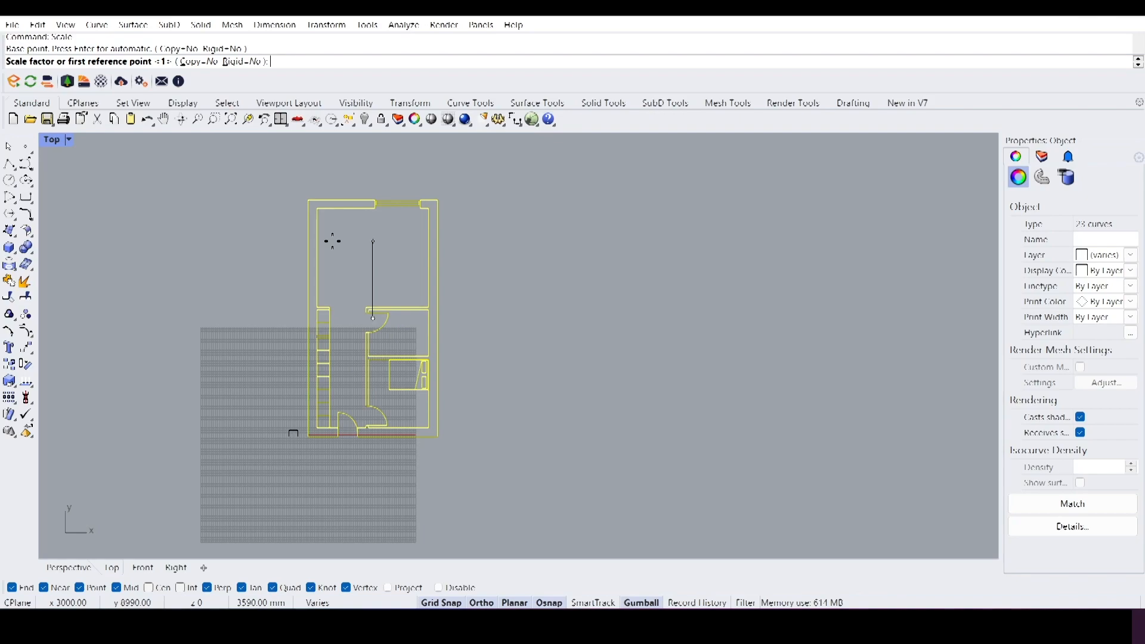
Step: Scale the floor plan curves by a factor of 1/100
text(1/100)
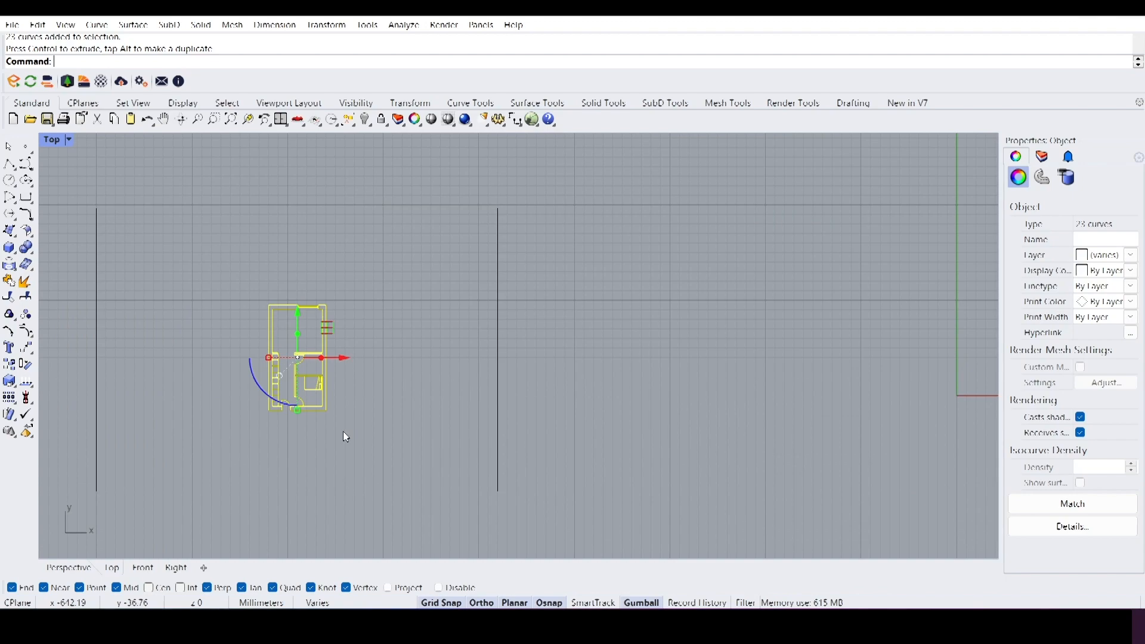
text(Scale)
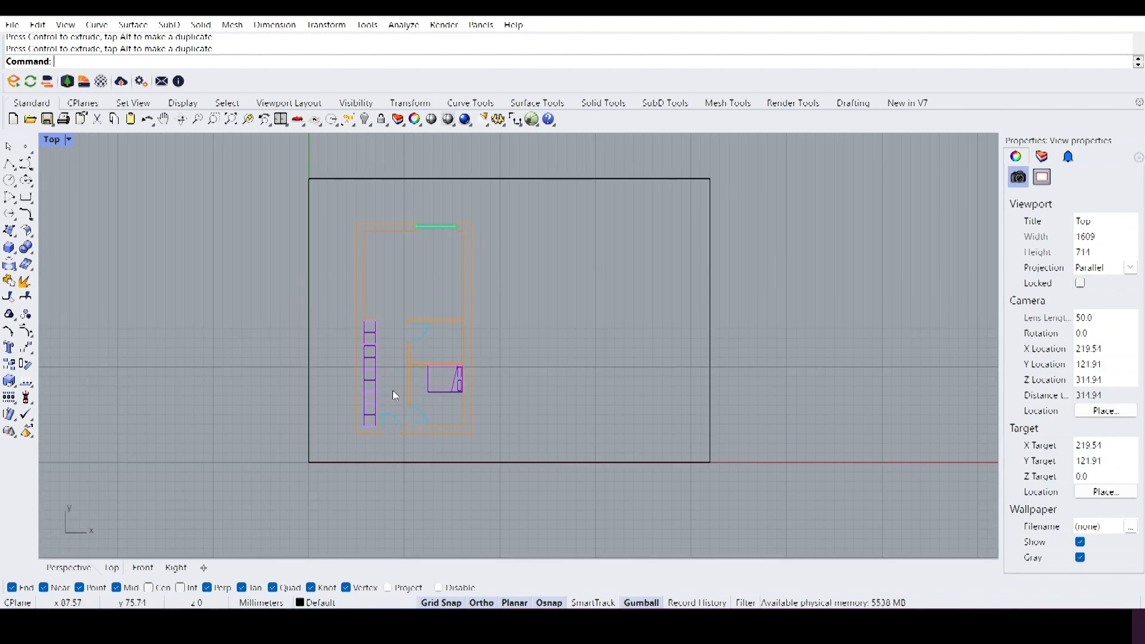
mouse_move(306, 469)
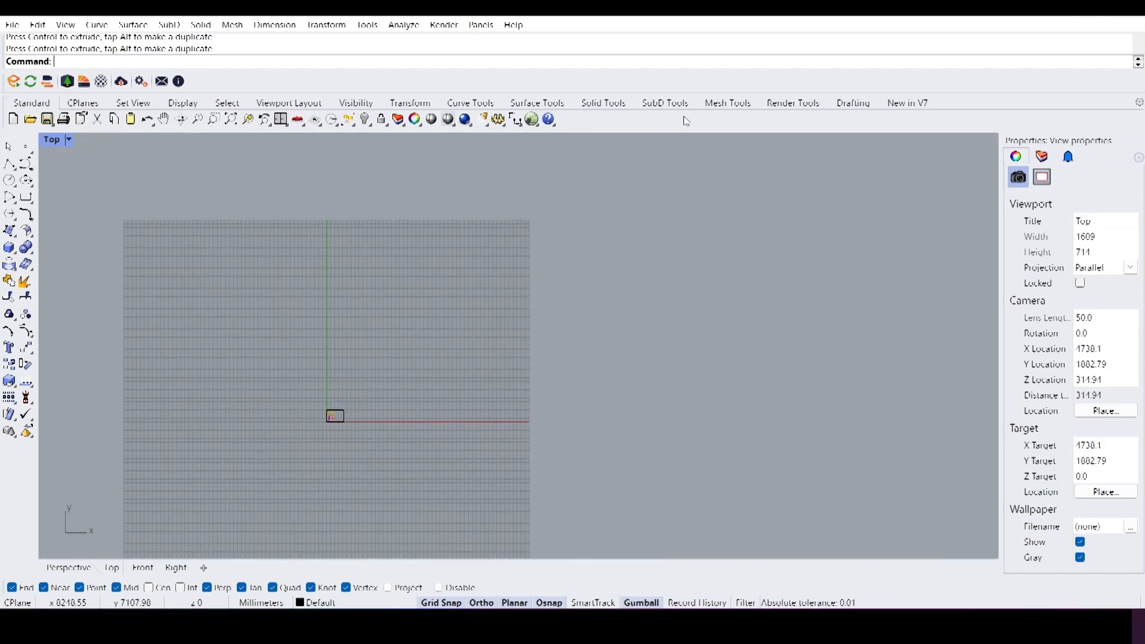
mouse_move(245, 334)
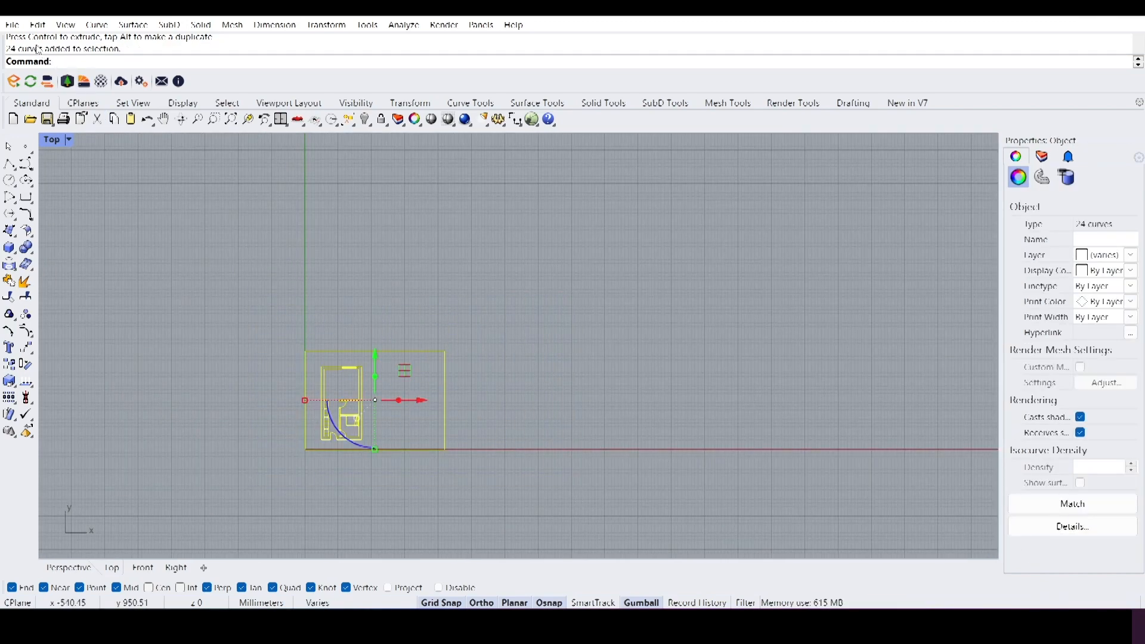
Step: Export the selected plan curves to the desktop as Test.AI, preserving model scale
click(12, 24)
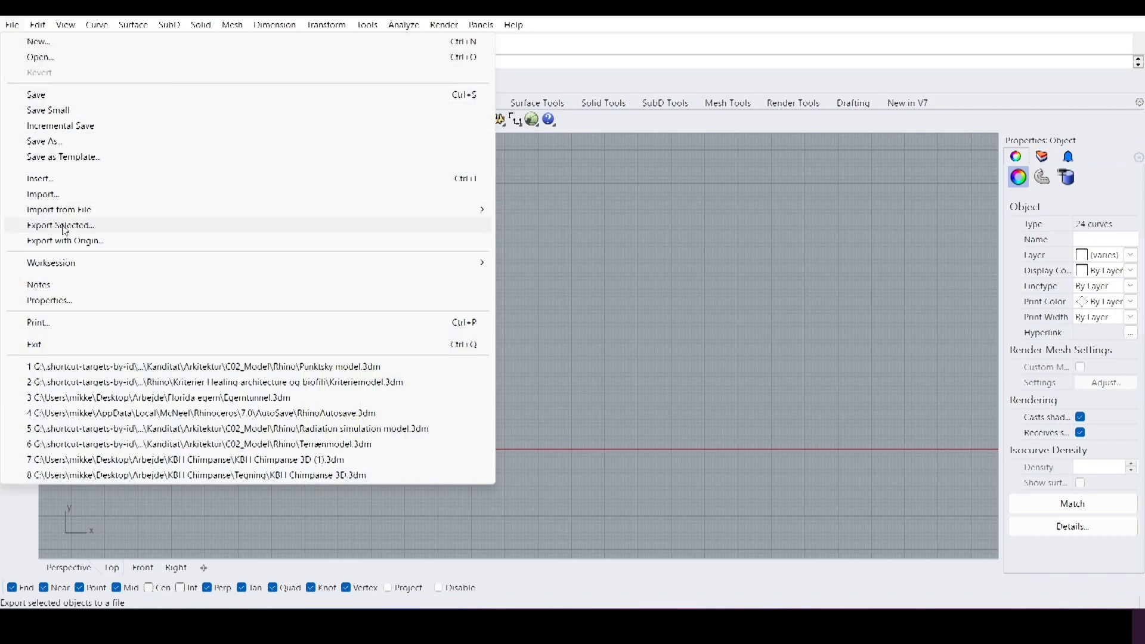
click(61, 225)
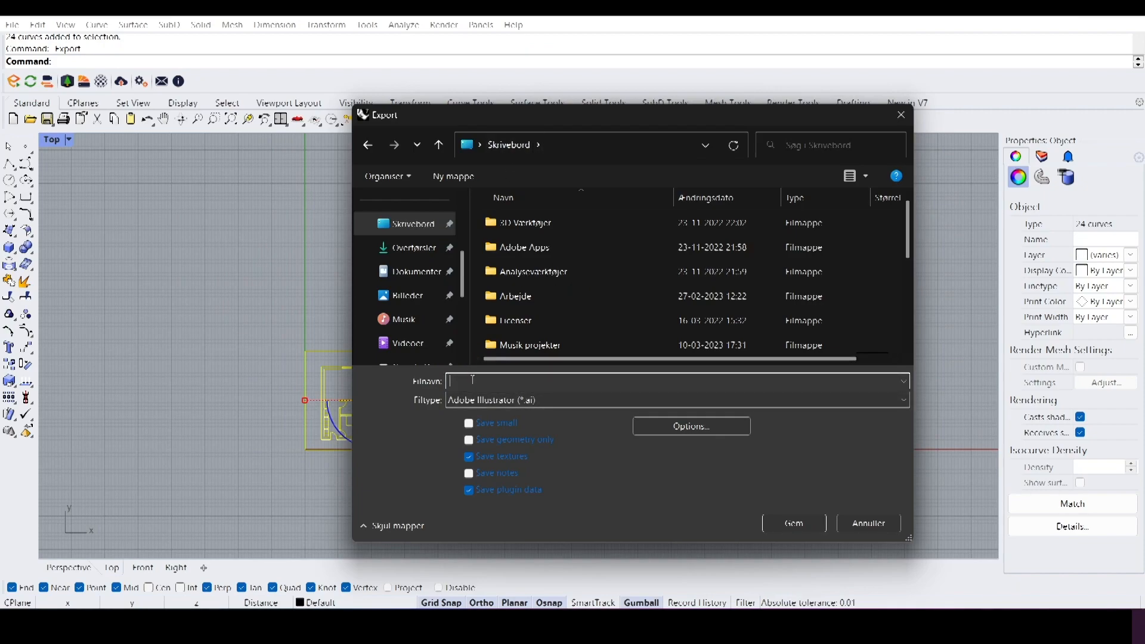
text(Test)
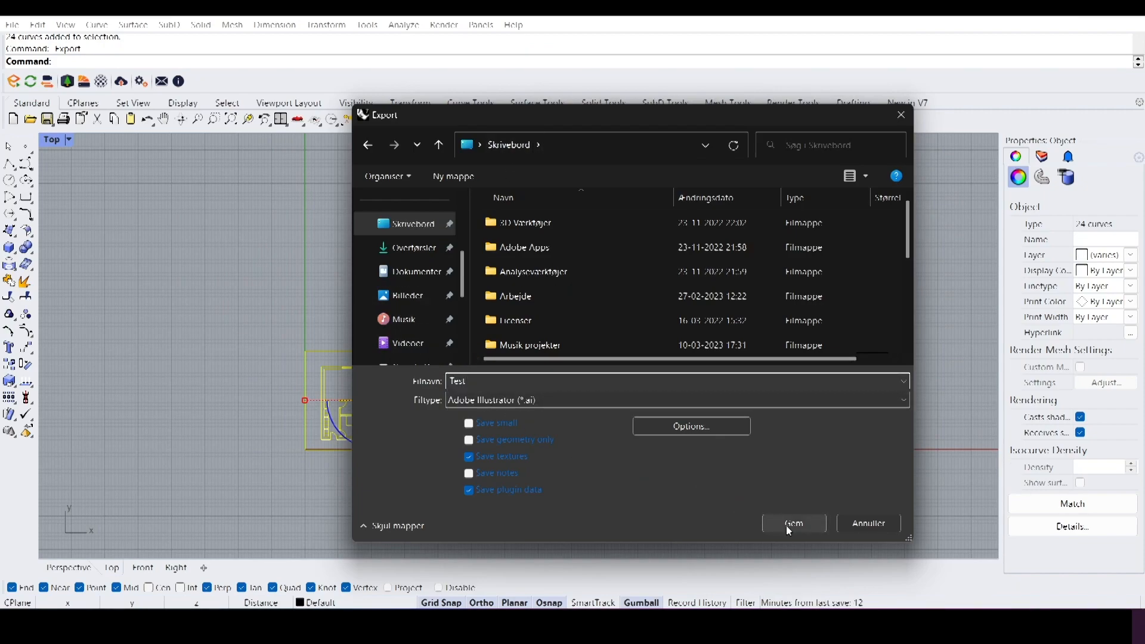
click(793, 523)
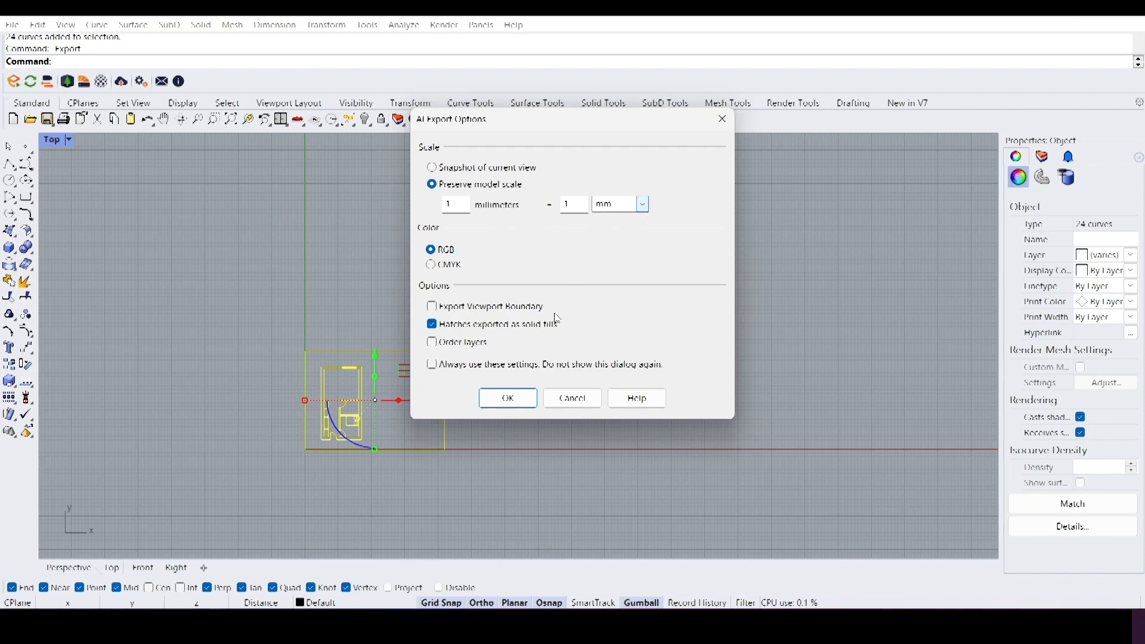
click(507, 397)
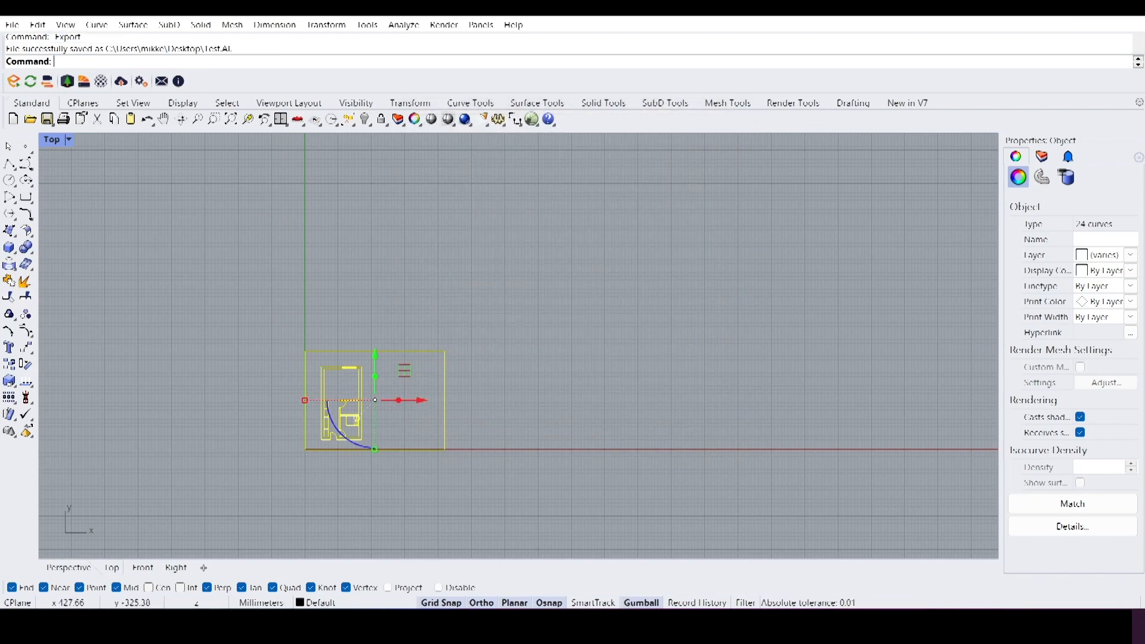
Step: Search 'ill' in the Start menu to launch Adobe Illustrator 2023
text(ill)
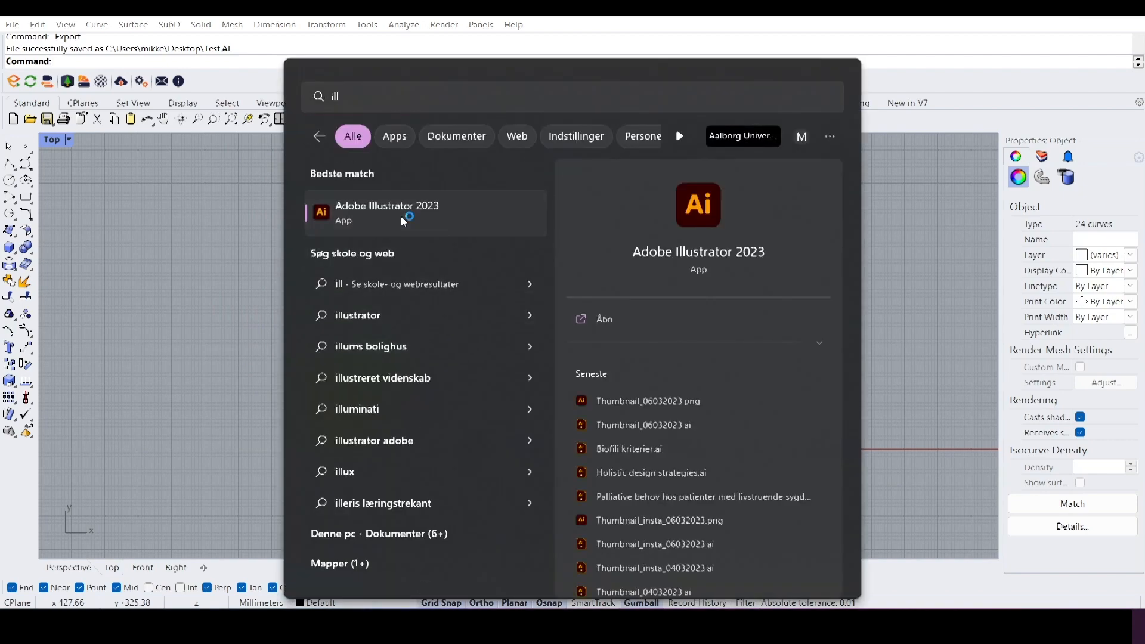
key(Escape)
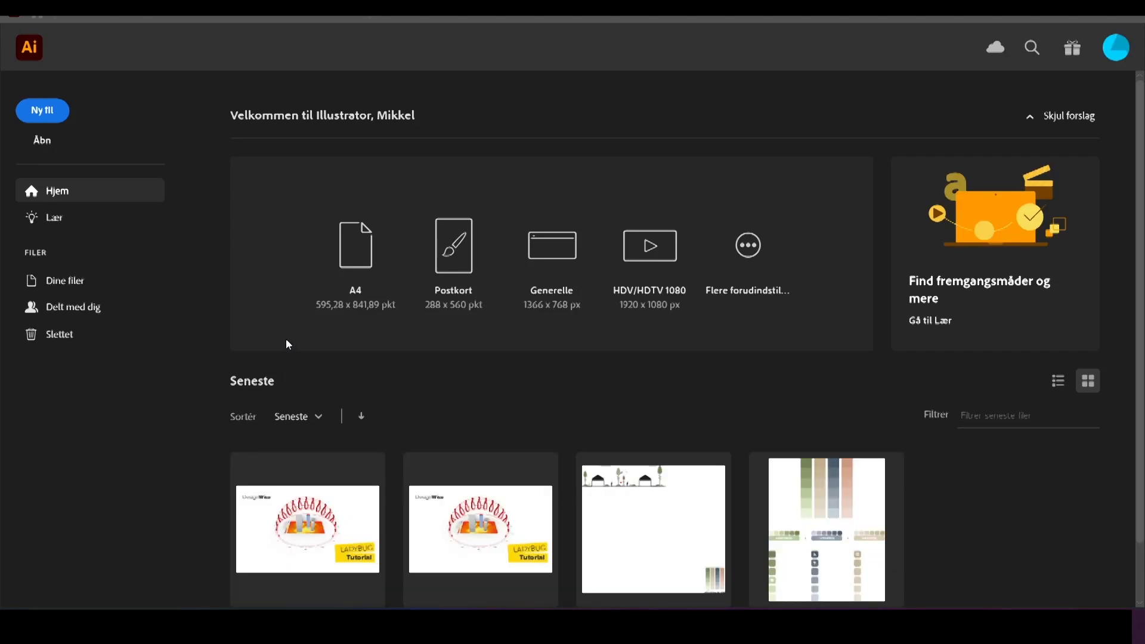
Step: Open Test.AI from the Skrivebord (desktop) folder in Illustrator
click(36, 7)
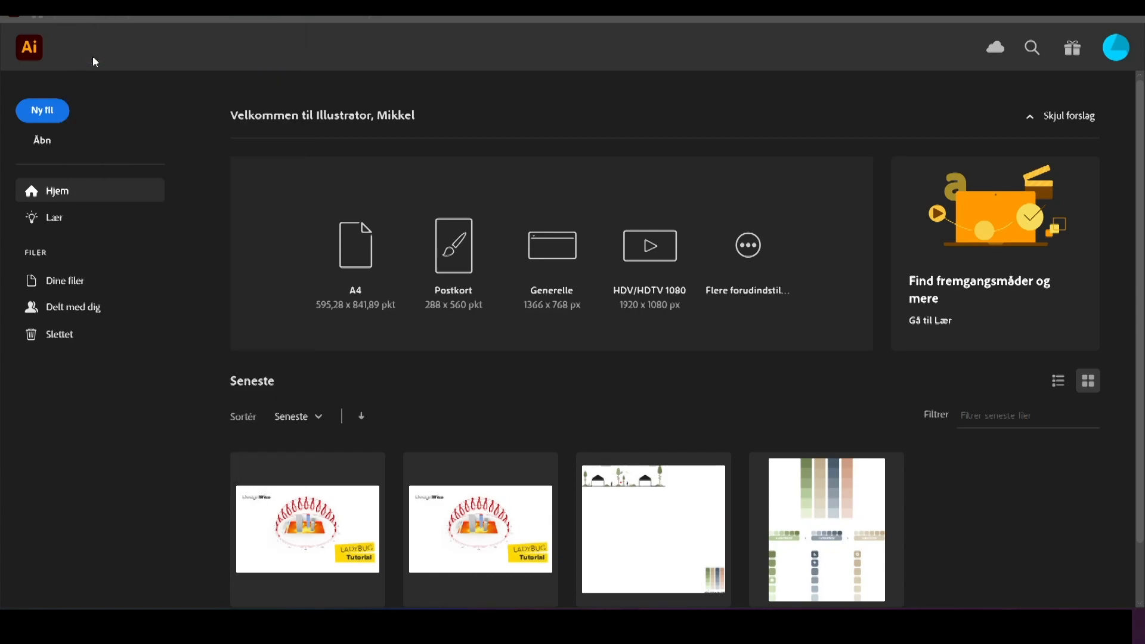
click(42, 139)
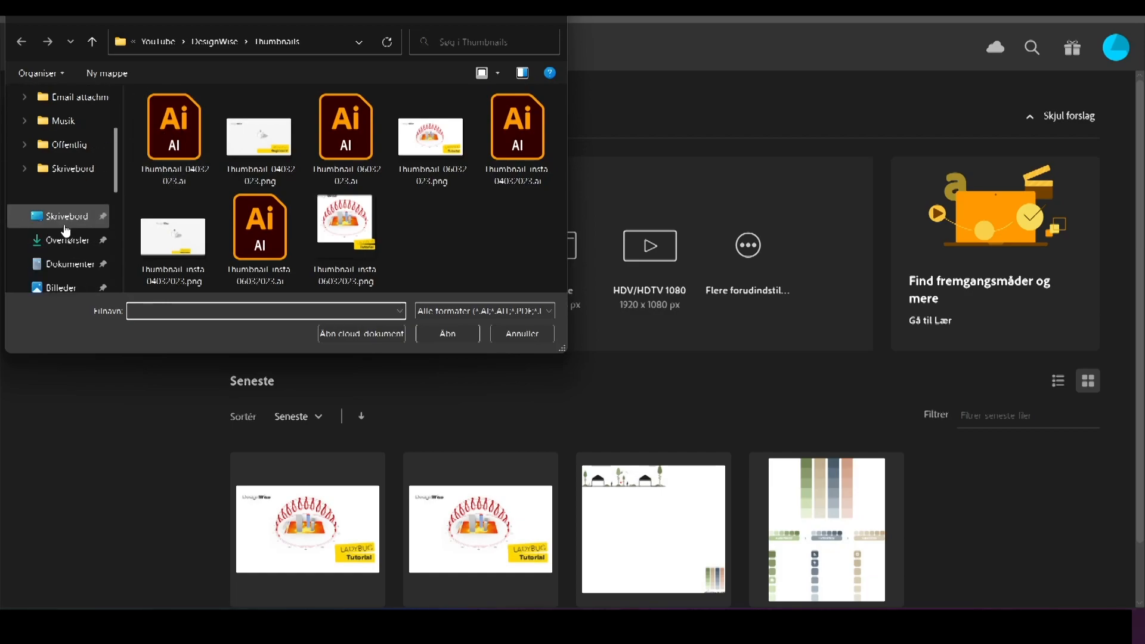
click(66, 215)
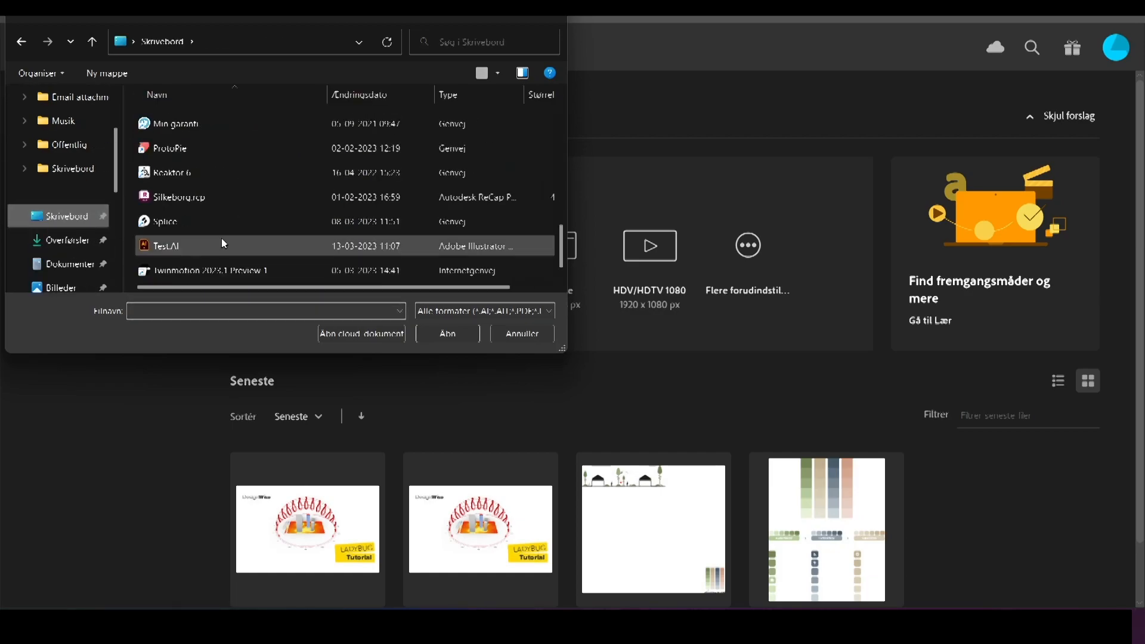
click(166, 245)
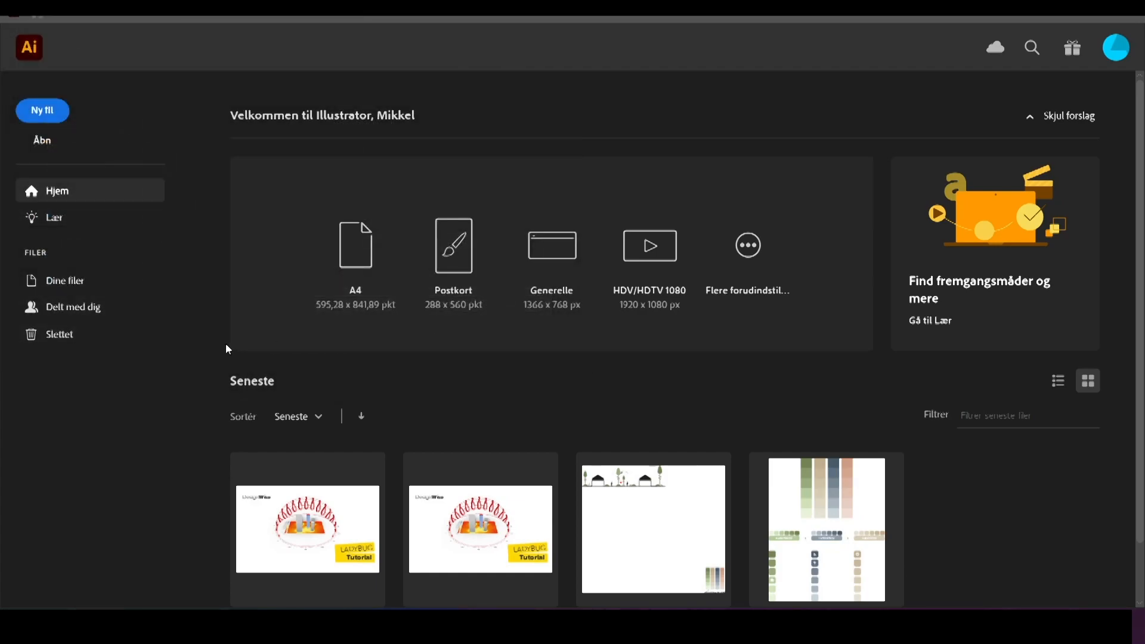
click(653, 529)
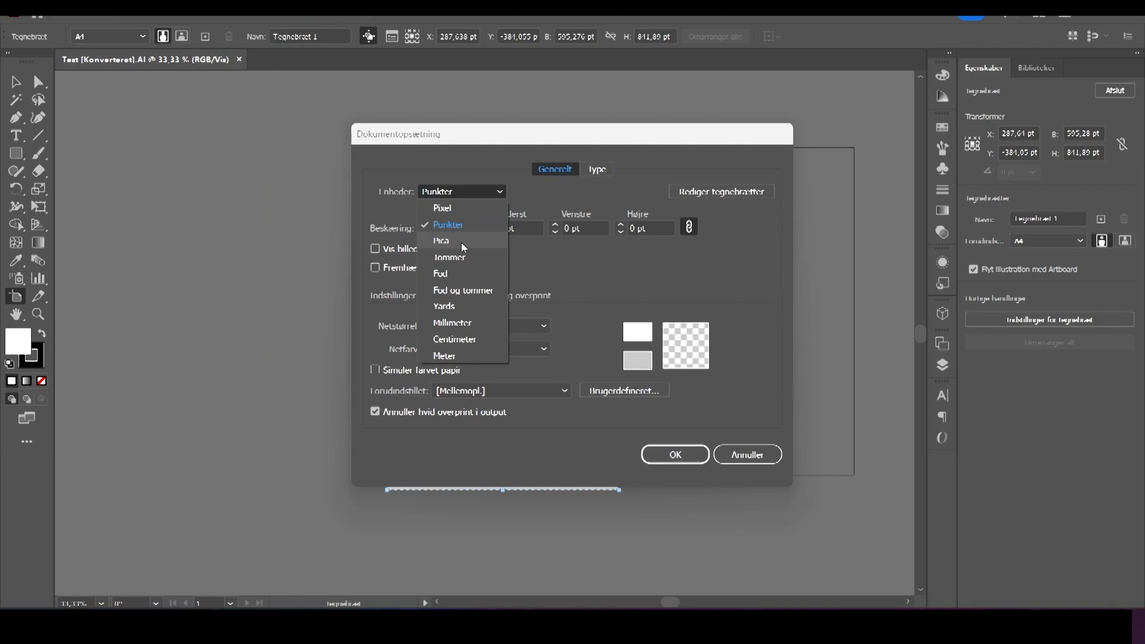
Step: Set the document units (Enheder) to Millimeter in Dokumentopsætning
click(452, 323)
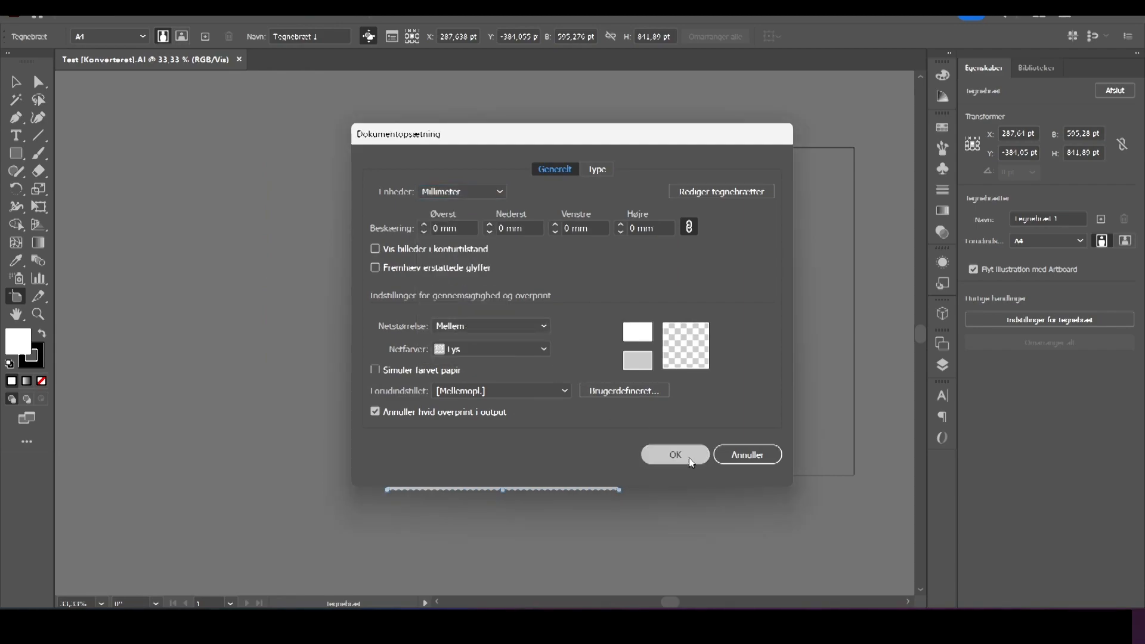
click(673, 454)
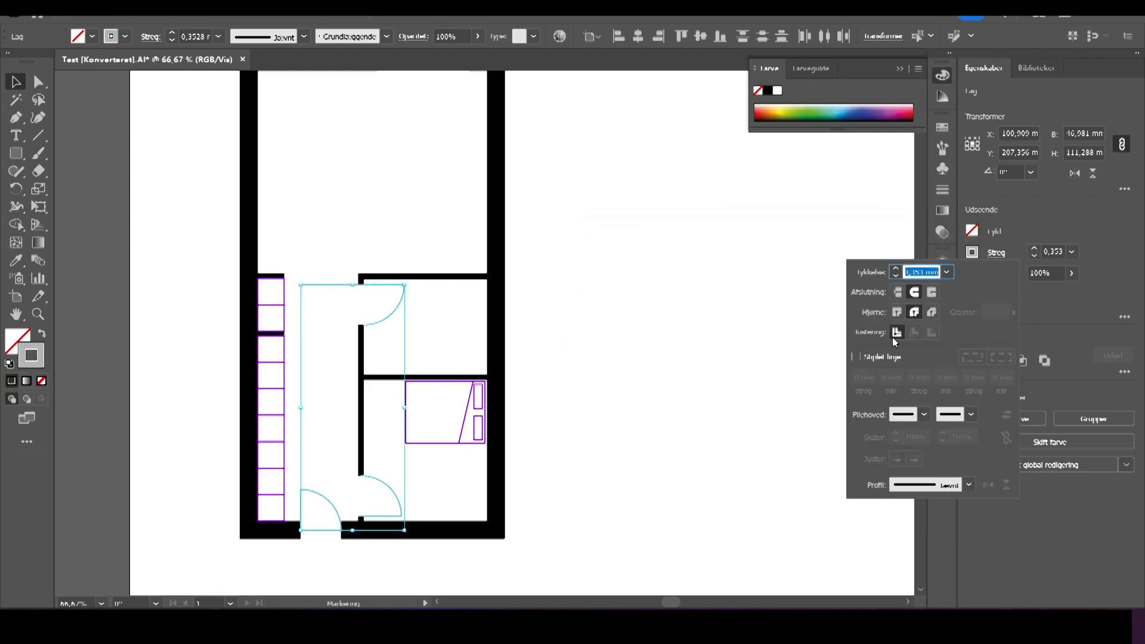
Step: Dash the door strokes, then select the top-wall window and choose a new stroke colour
click(855, 357)
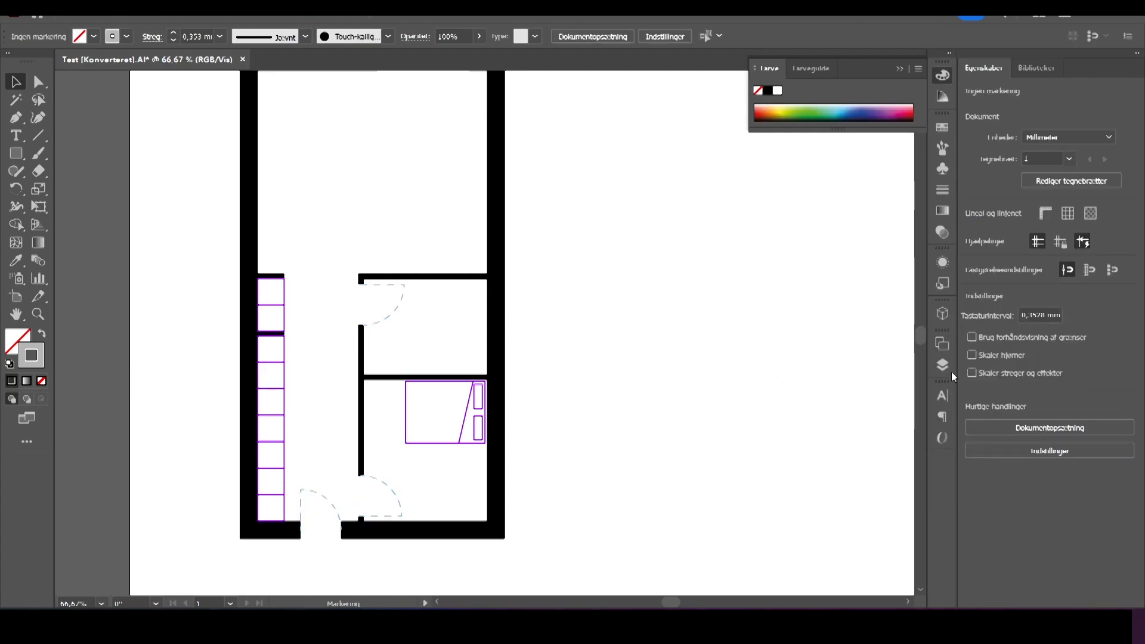
click(942, 365)
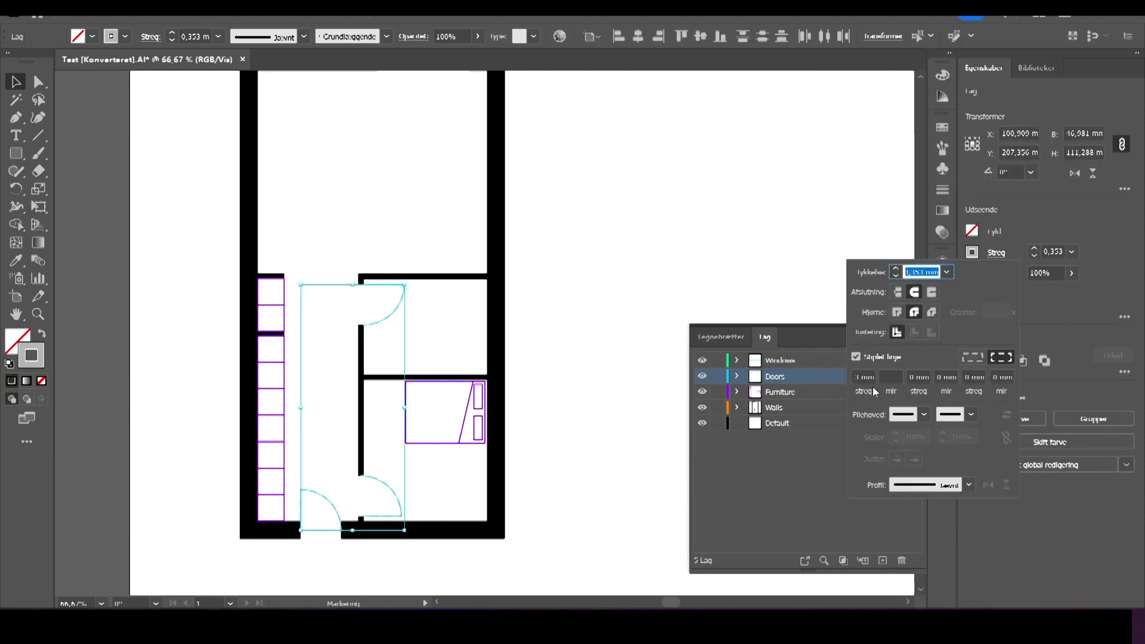
click(864, 377)
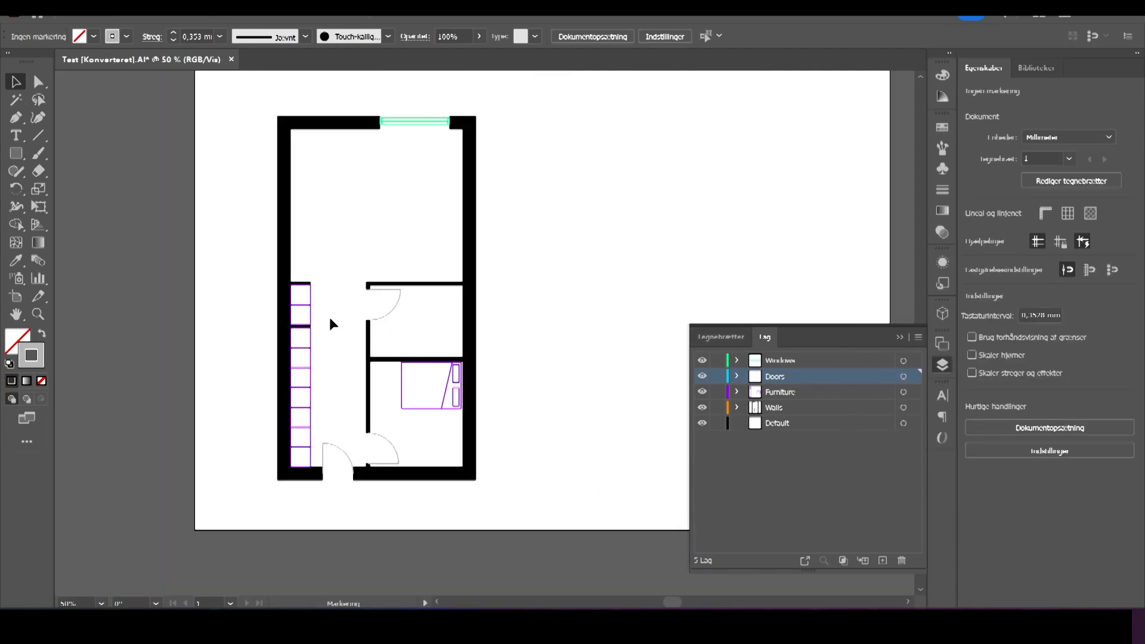
click(779, 392)
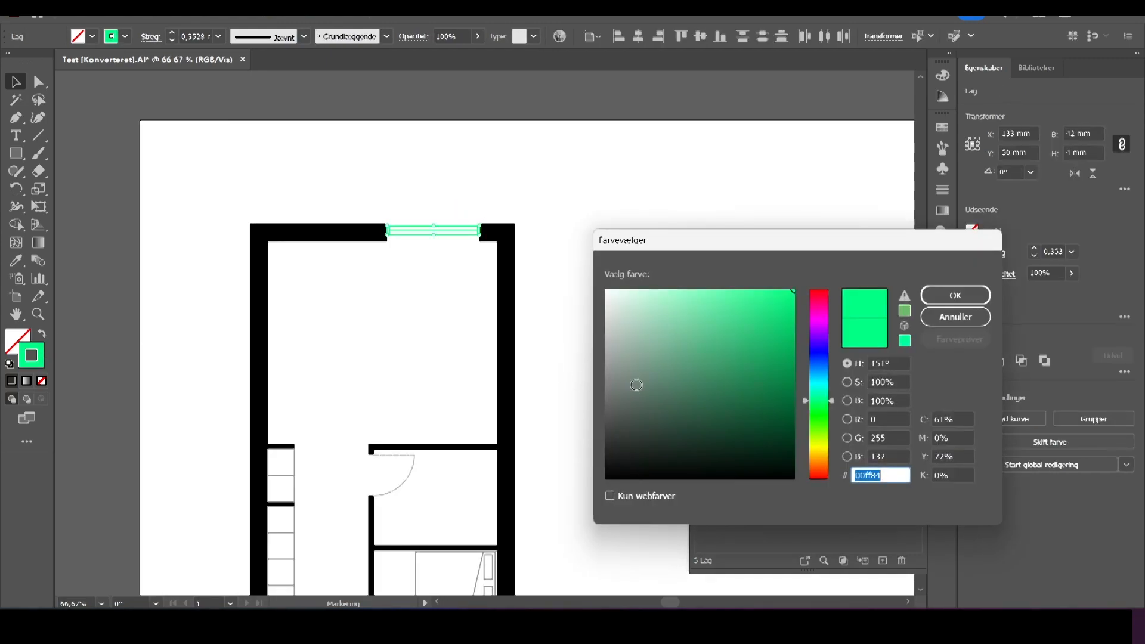
click(954, 295)
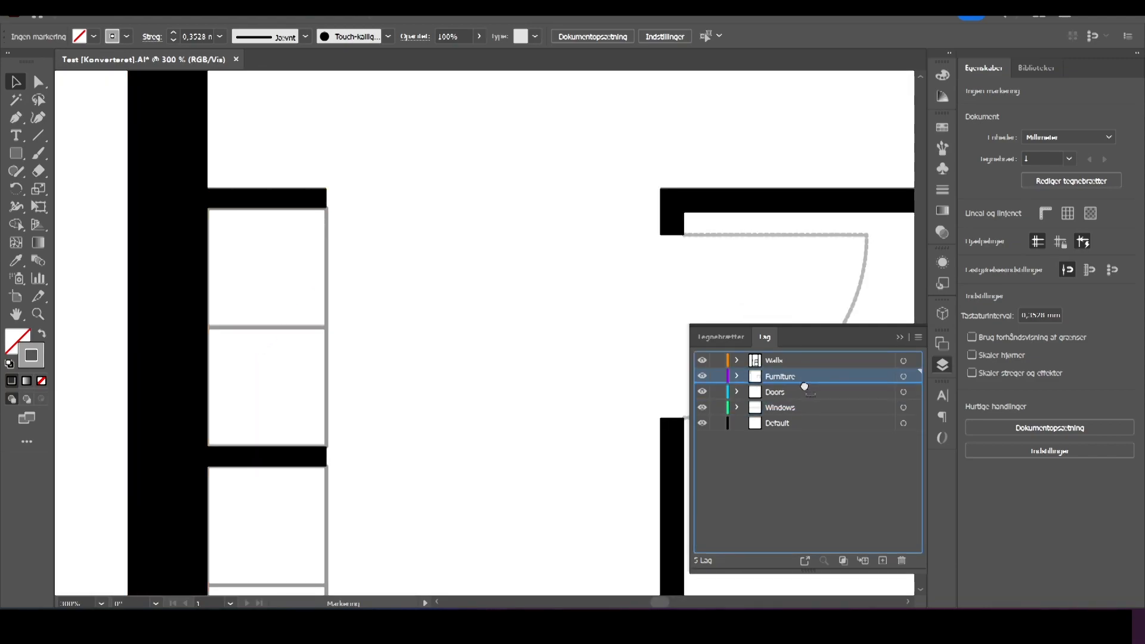
Step: Move the Furniture layer above Walls and zoom out to see the whole artboard
drag(779, 376, 780, 358)
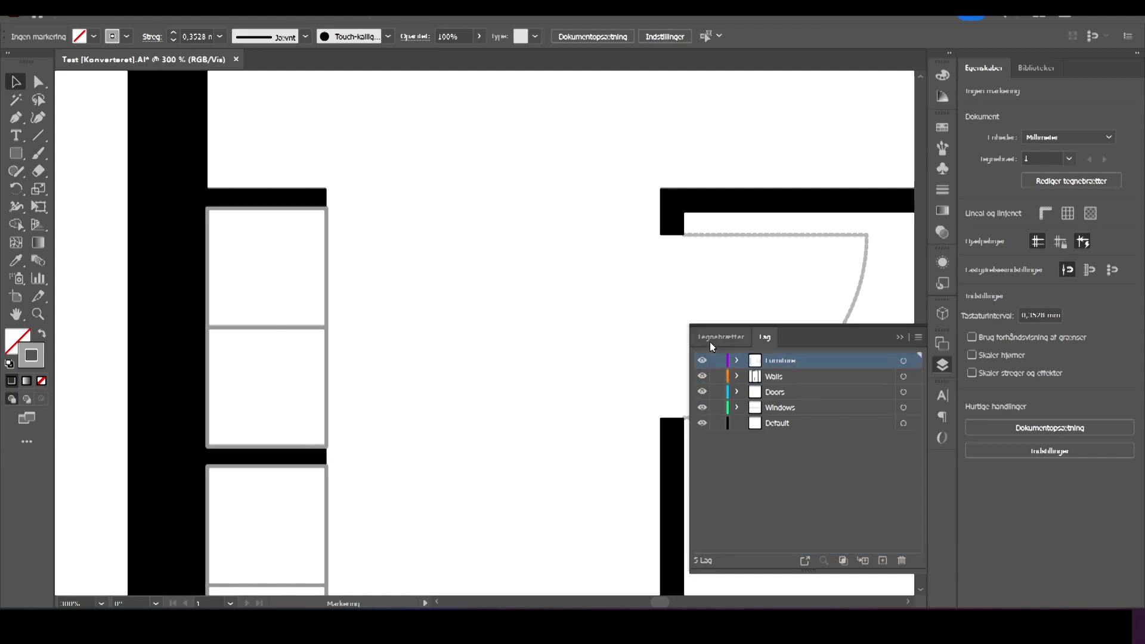
scroll(down, 3)
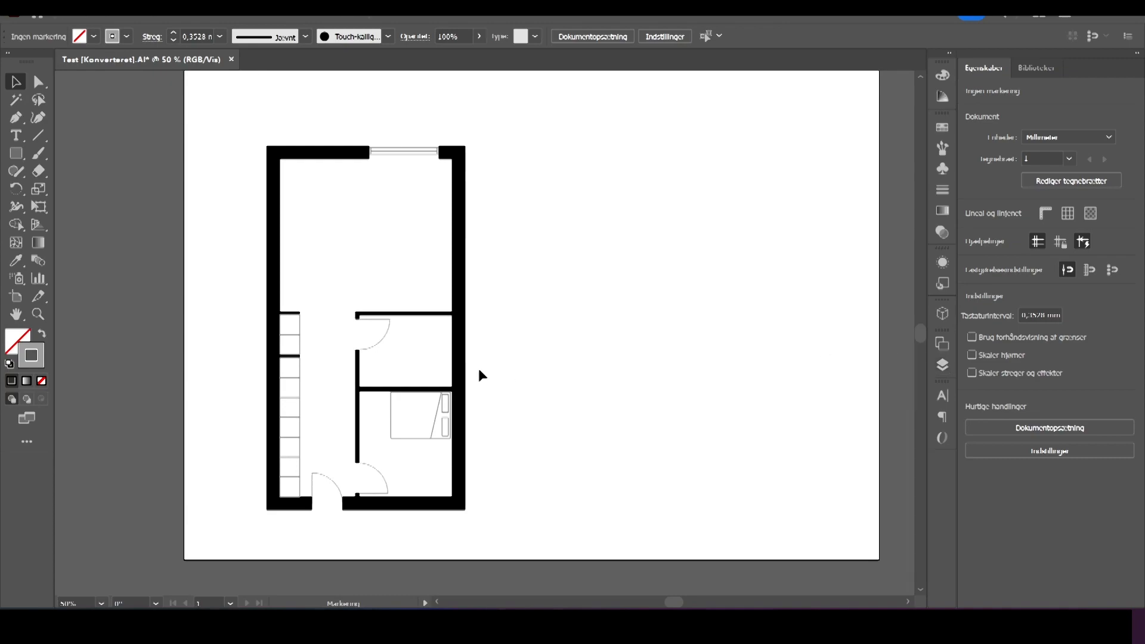
scroll(down, 3)
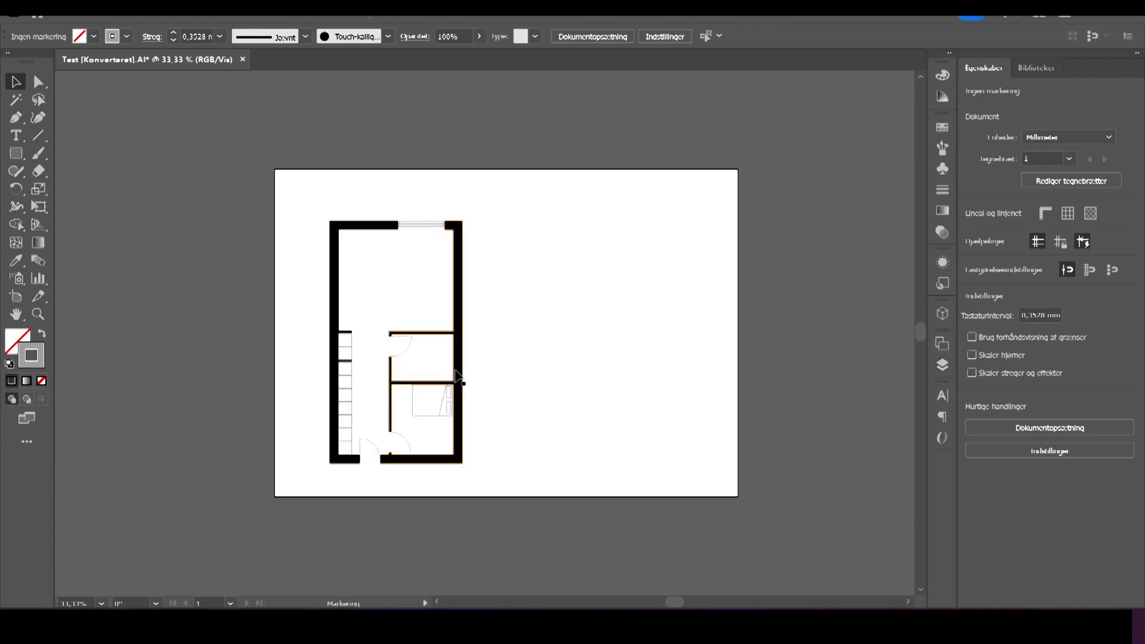
mouse_move(456, 378)
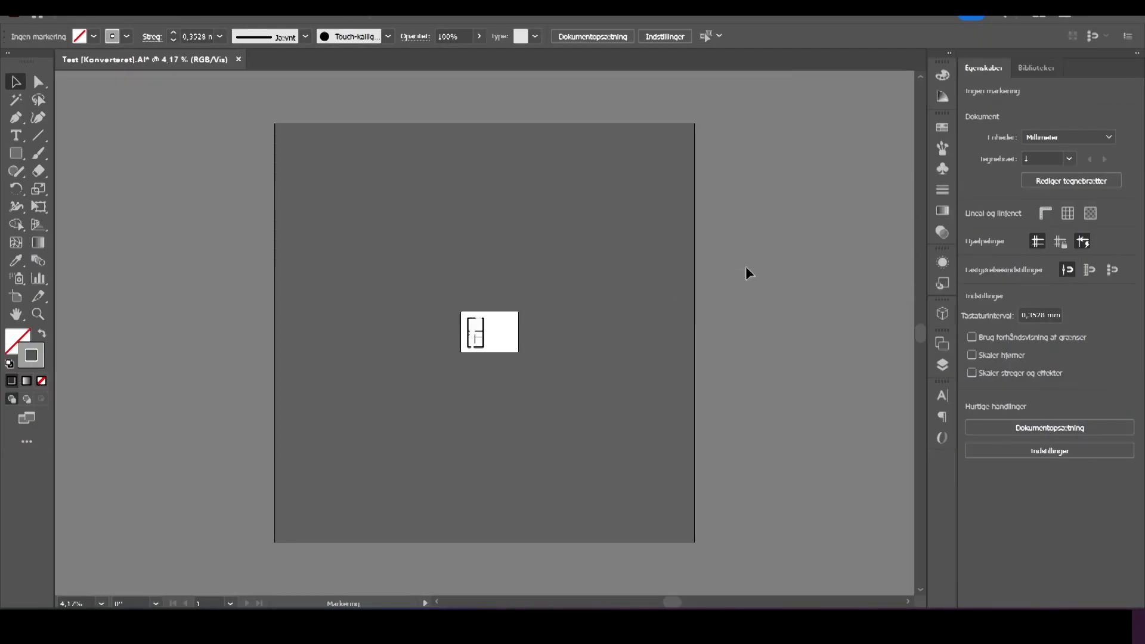
mouse_move(336, 188)
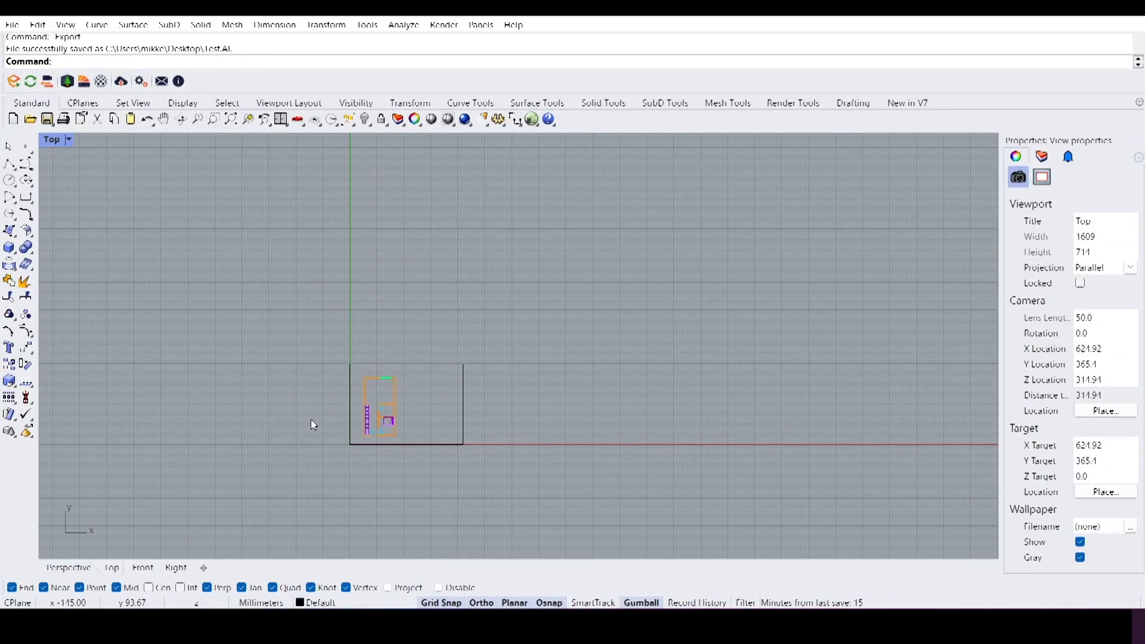
mouse_move(1060, 221)
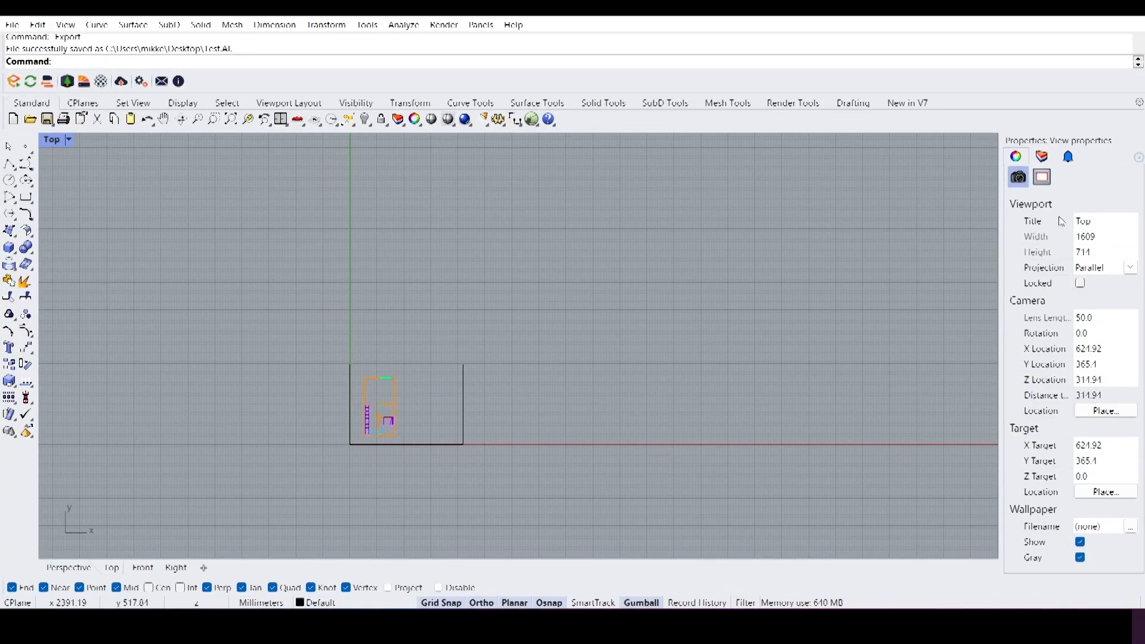
Step: Show the Walls, Furniture, Doors and Windows layers in Rhino's Properties panel
click(1041, 156)
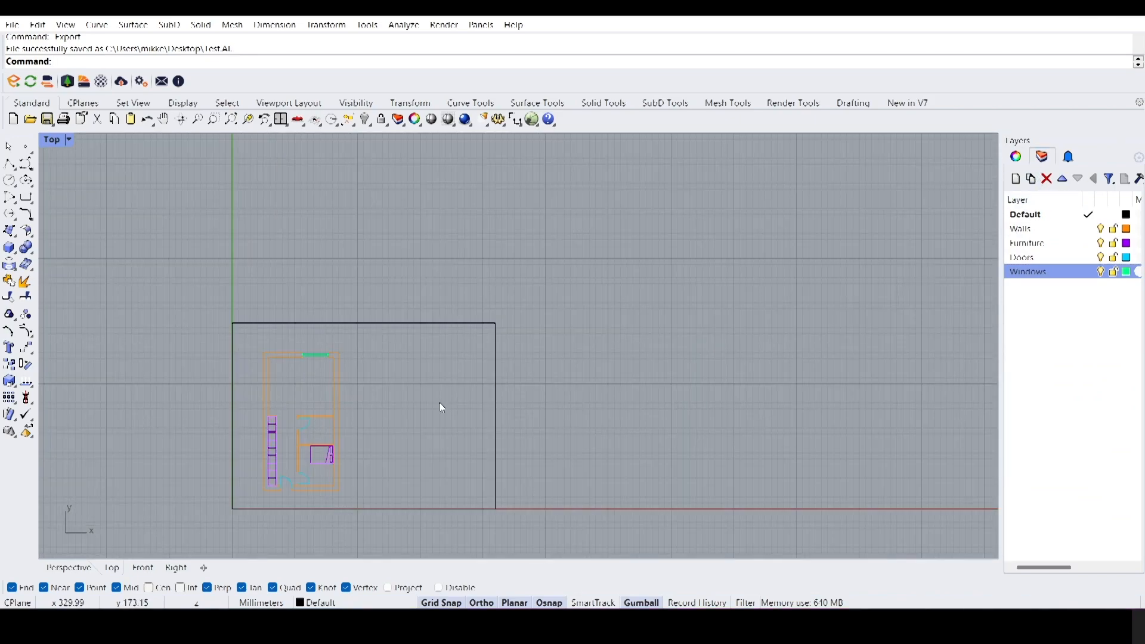
scroll(down, 3)
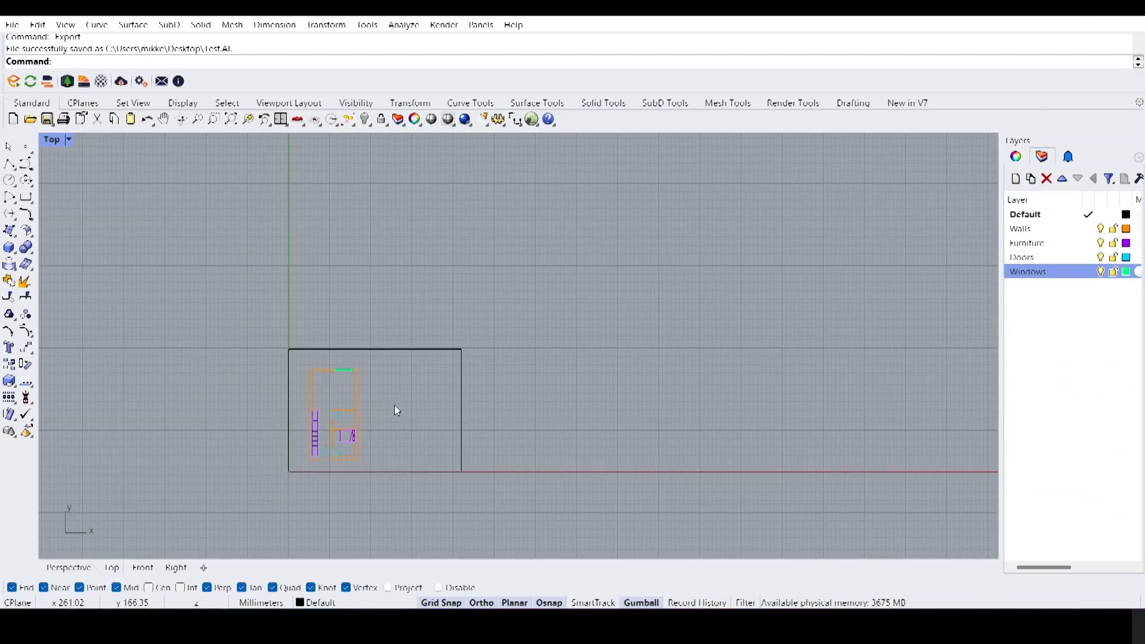